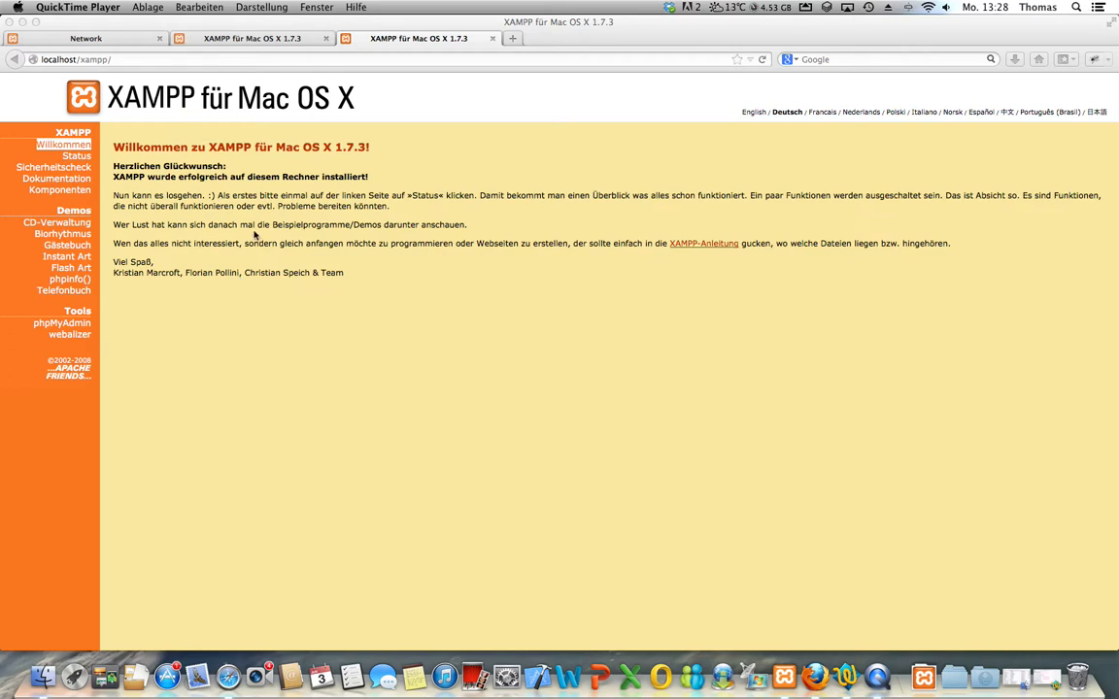
{"action": "mouse_move", "coordinate": [363, 311]}
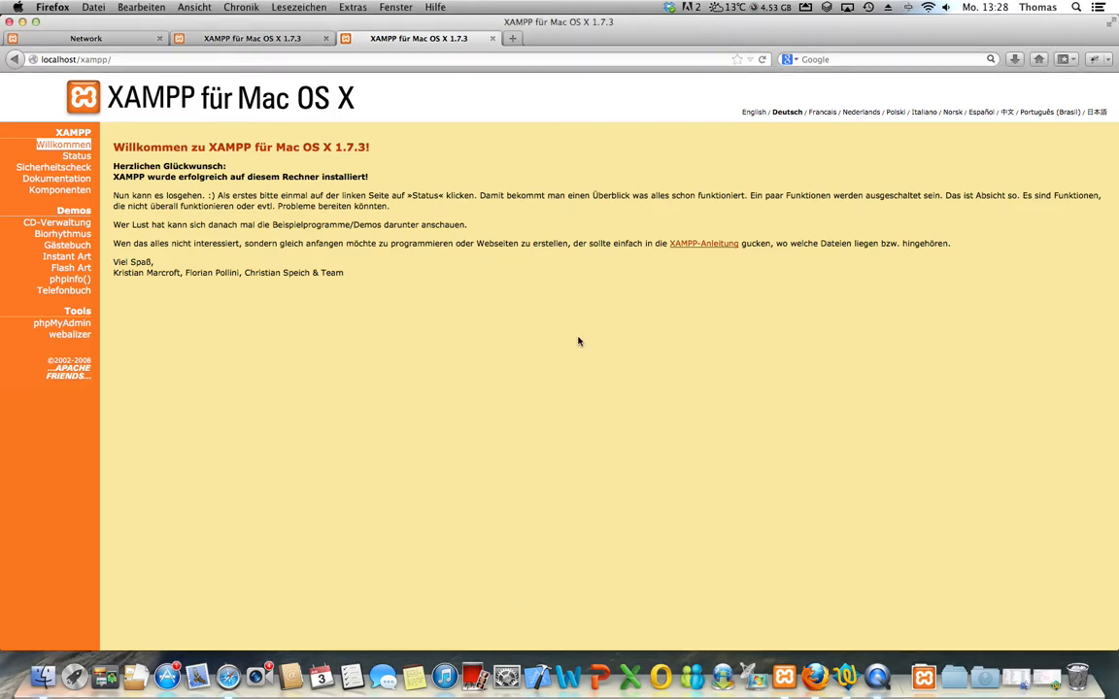
{"action": "mouse_move", "coordinate": [813, 677]}
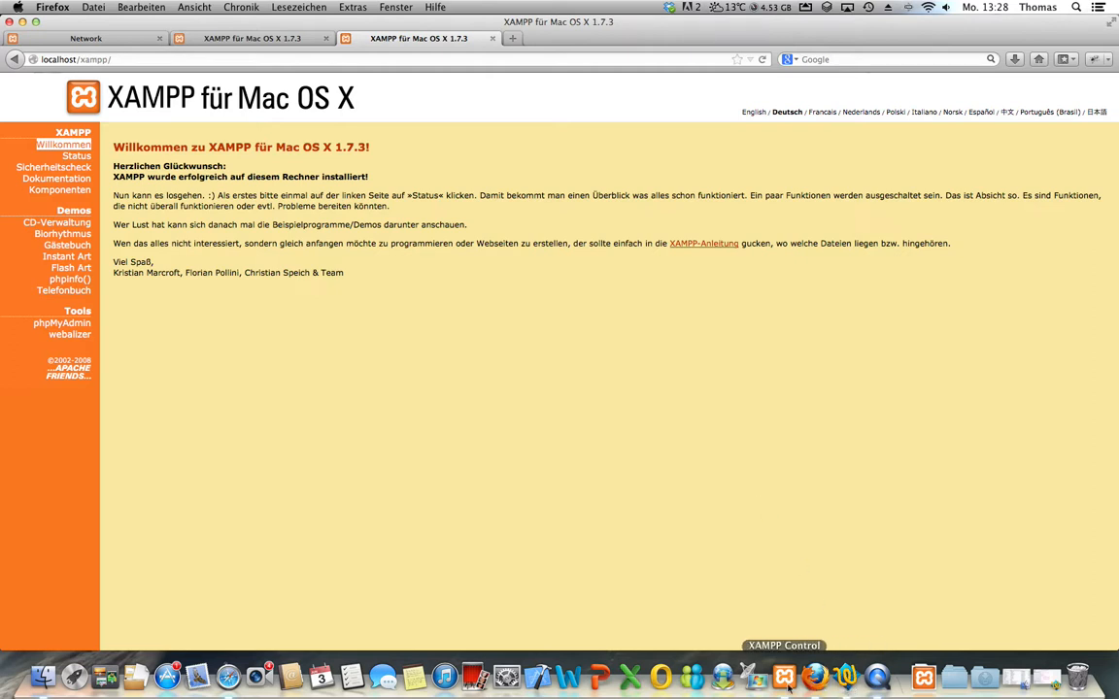
From the XAMPP welcome page, launch phpMyAdmin in a new tab after checking the Network site.
{"action": "left_click", "coordinate": [784, 675]}
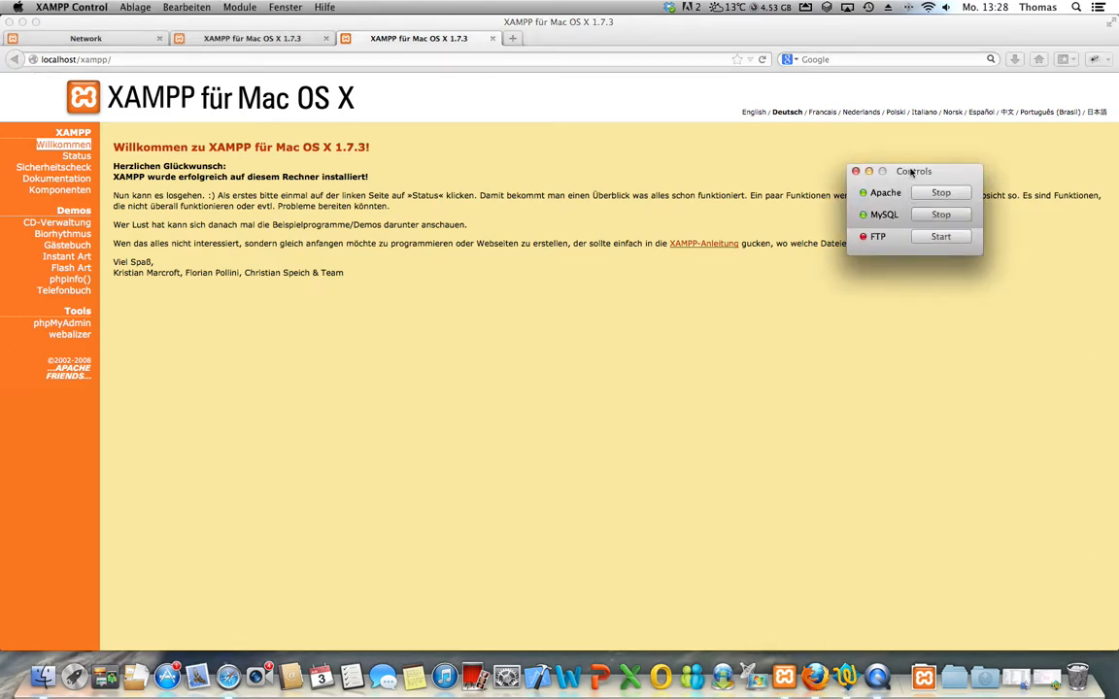
{"action": "mouse_move", "coordinate": [940, 172]}
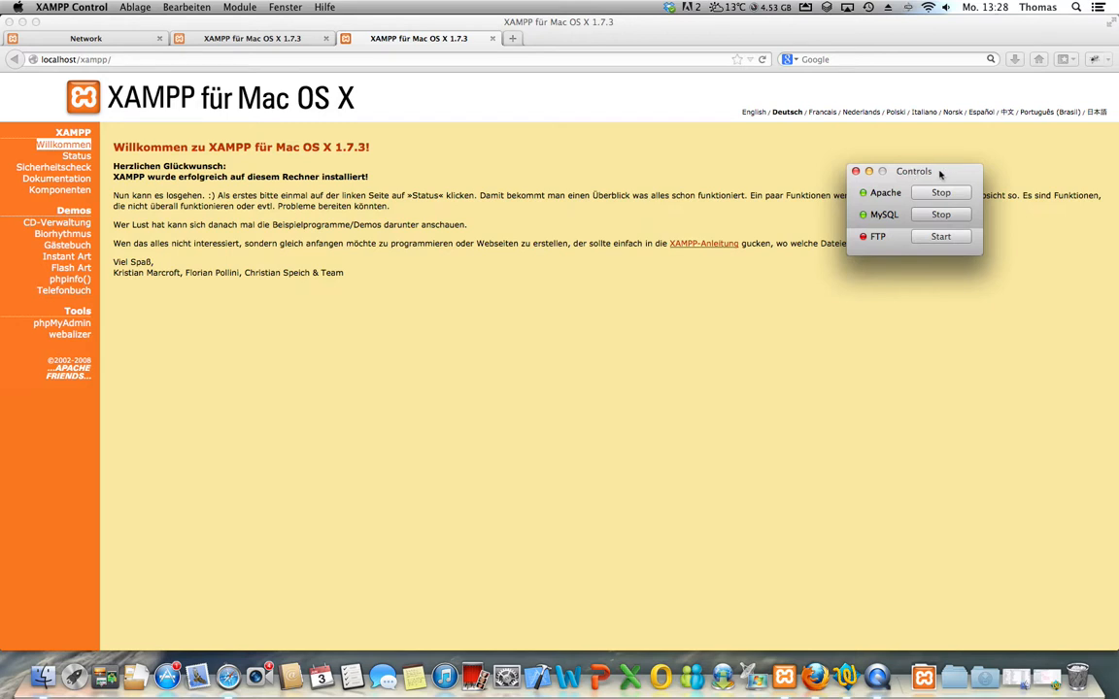
{"action": "left_click_drag", "start_coordinate": [913, 171], "coordinate": [787, 198]}
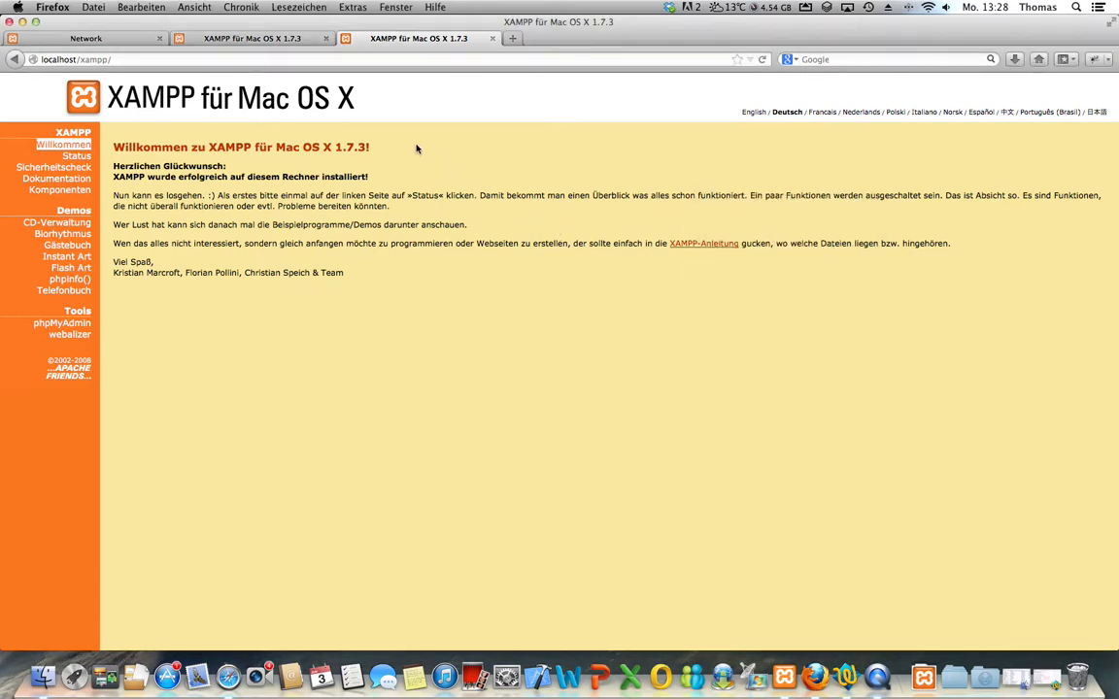
{"action": "left_click", "coordinate": [86, 38]}
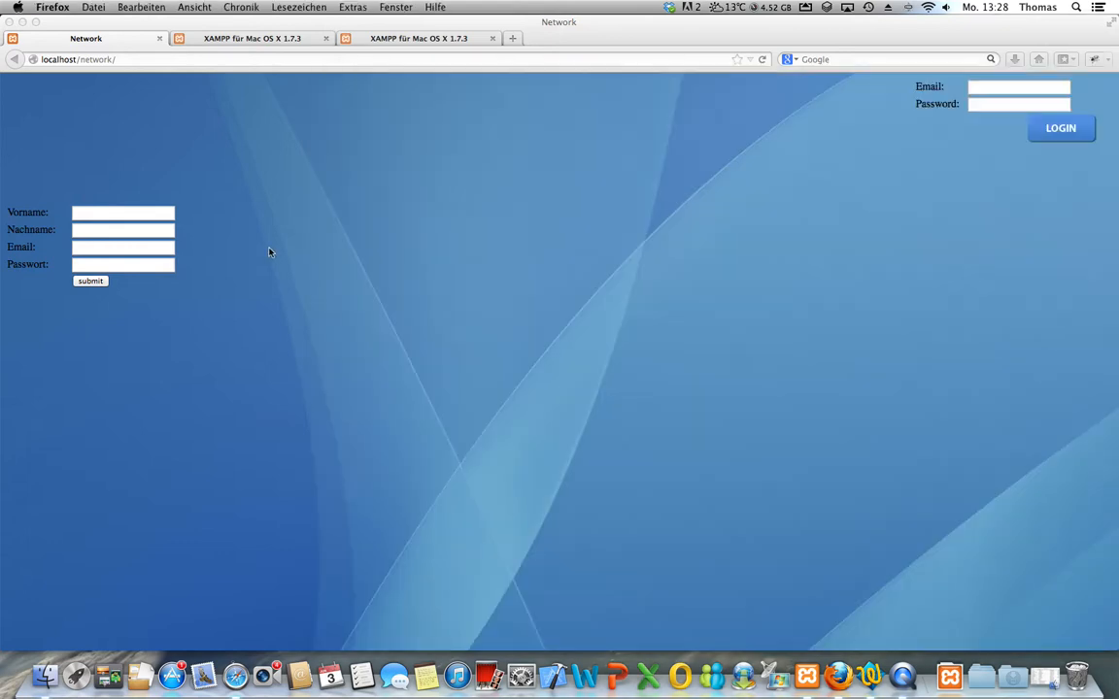
{"action": "left_click", "coordinate": [418, 38]}
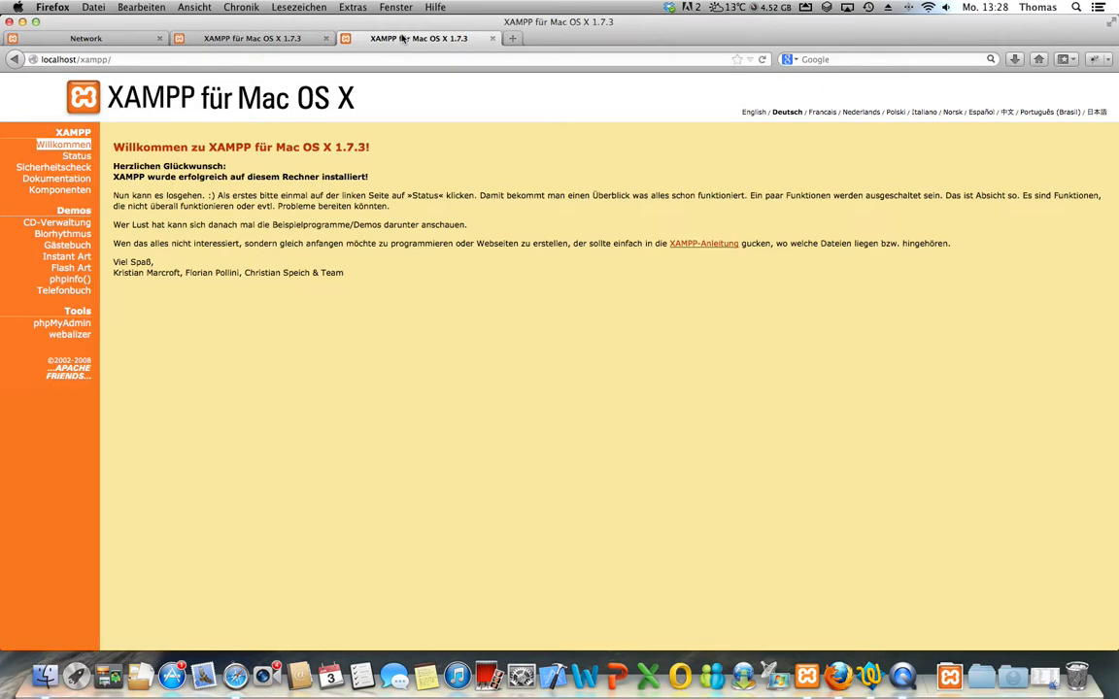
{"action": "left_click", "coordinate": [245, 60]}
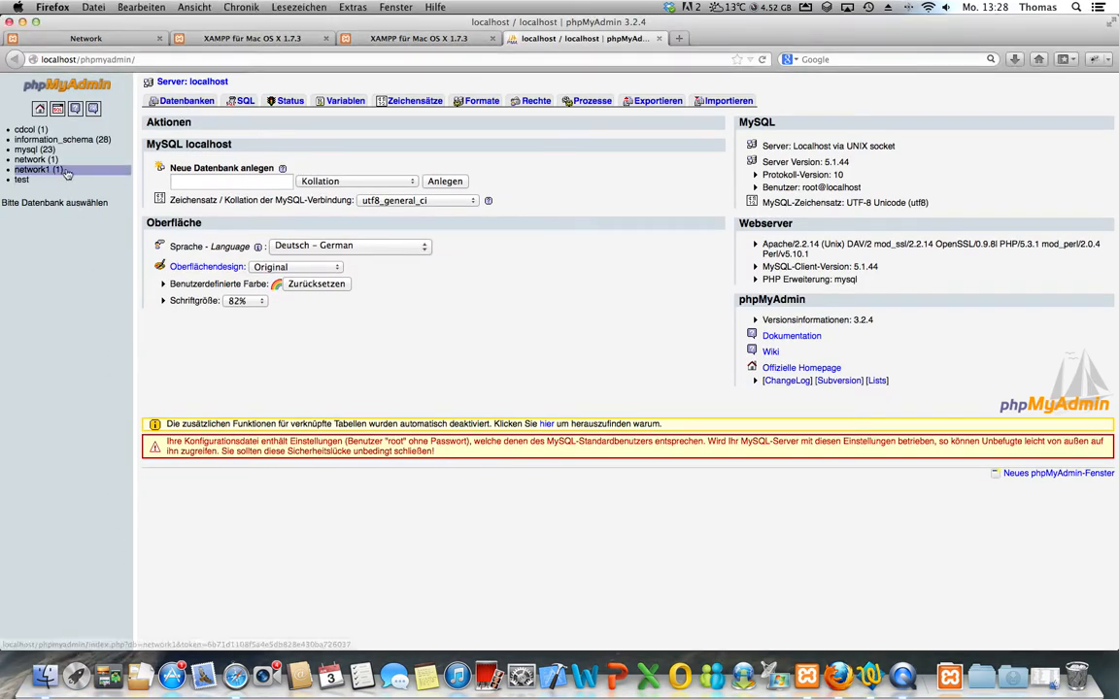
Drop the network1 database and confirm the DROP DATABASE dialog.
{"action": "left_click", "coordinate": [32, 169]}
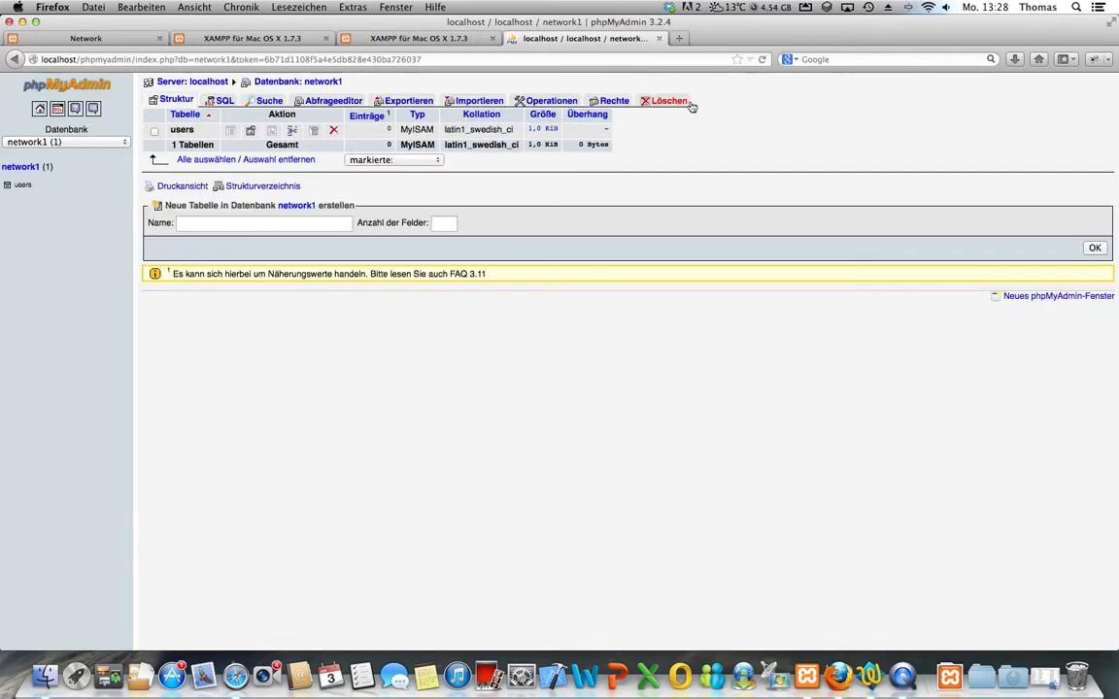
{"action": "left_click", "coordinate": [669, 100]}
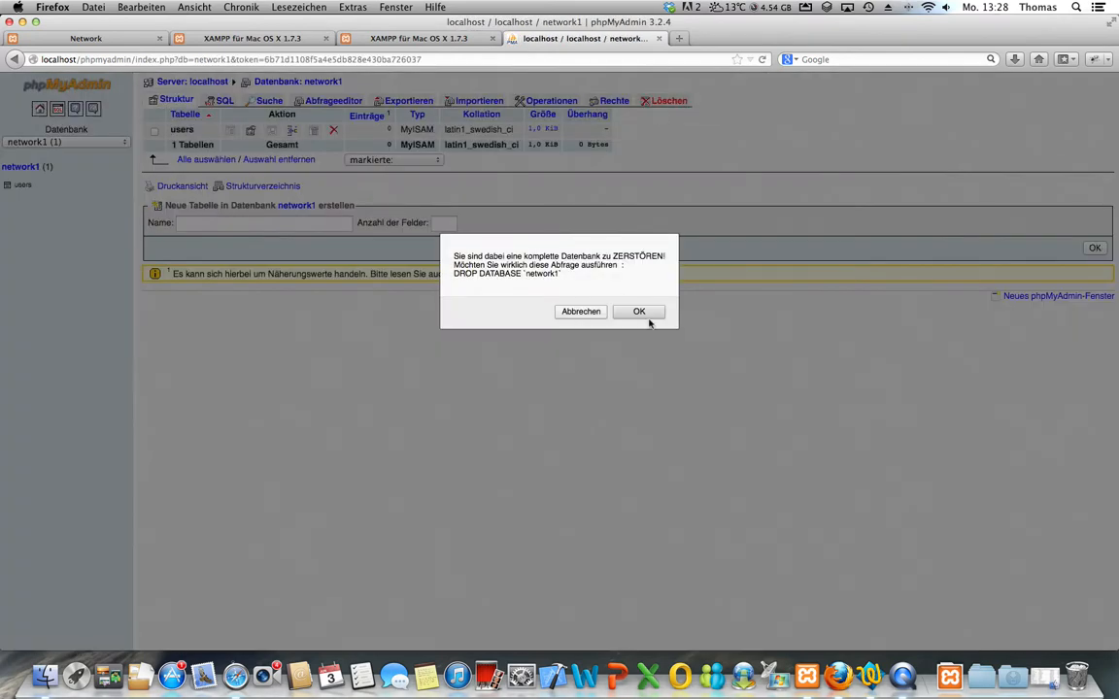
{"action": "left_click", "coordinate": [639, 311]}
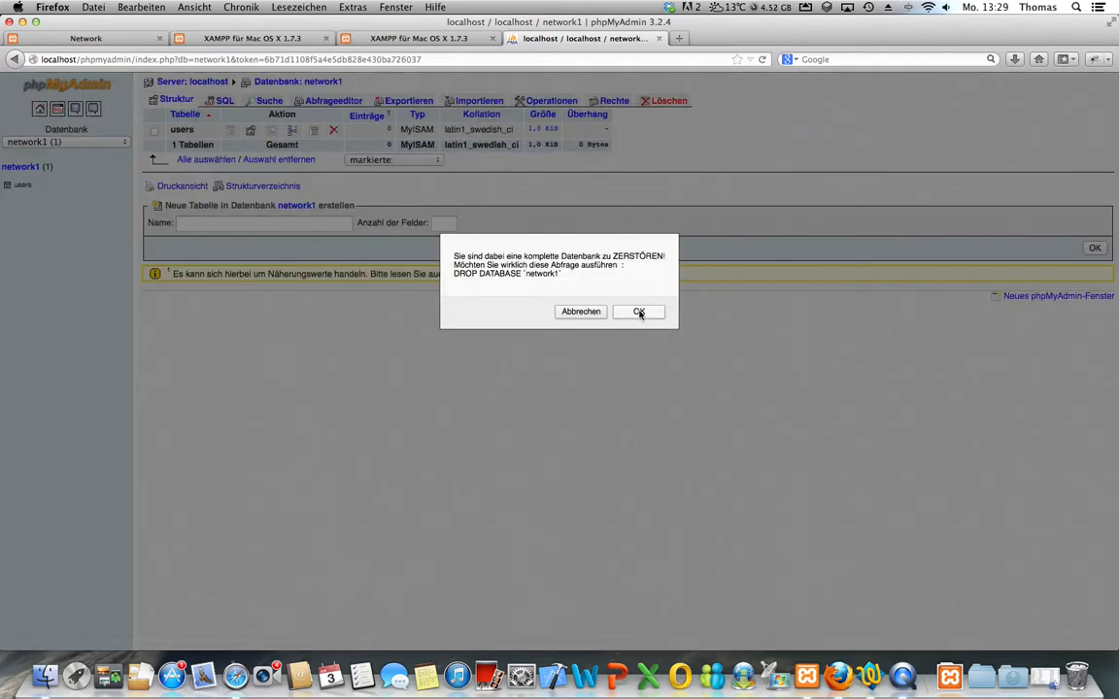
{"action": "left_click", "coordinate": [639, 311]}
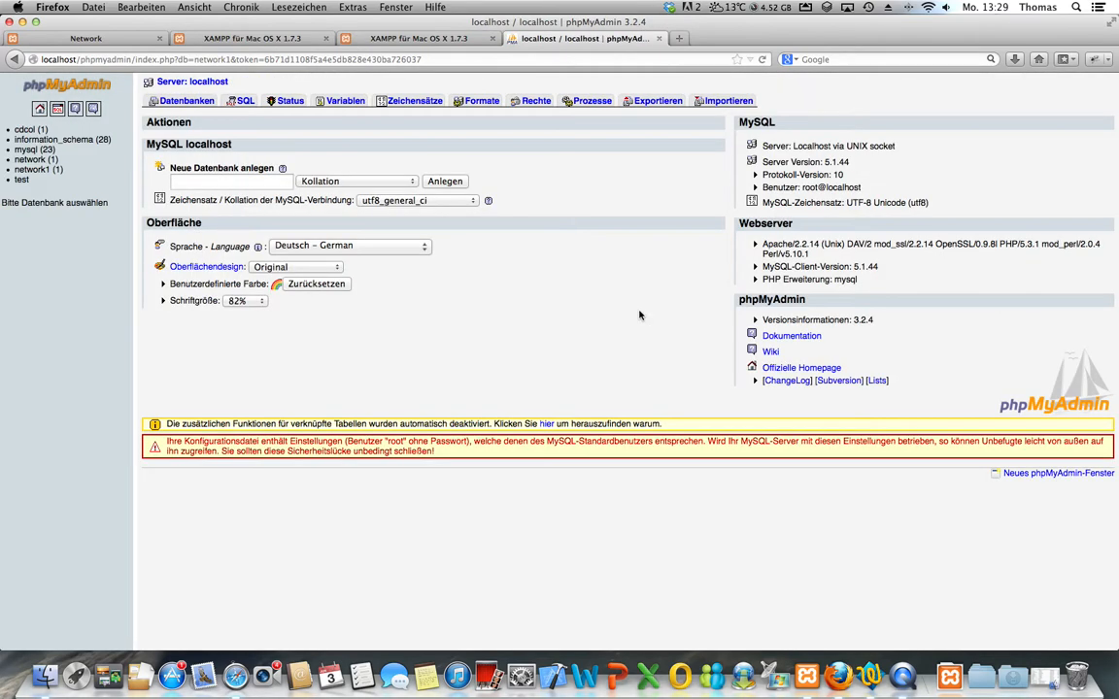
Create a new empty database named network2.
{"action": "left_click", "coordinate": [230, 180]}
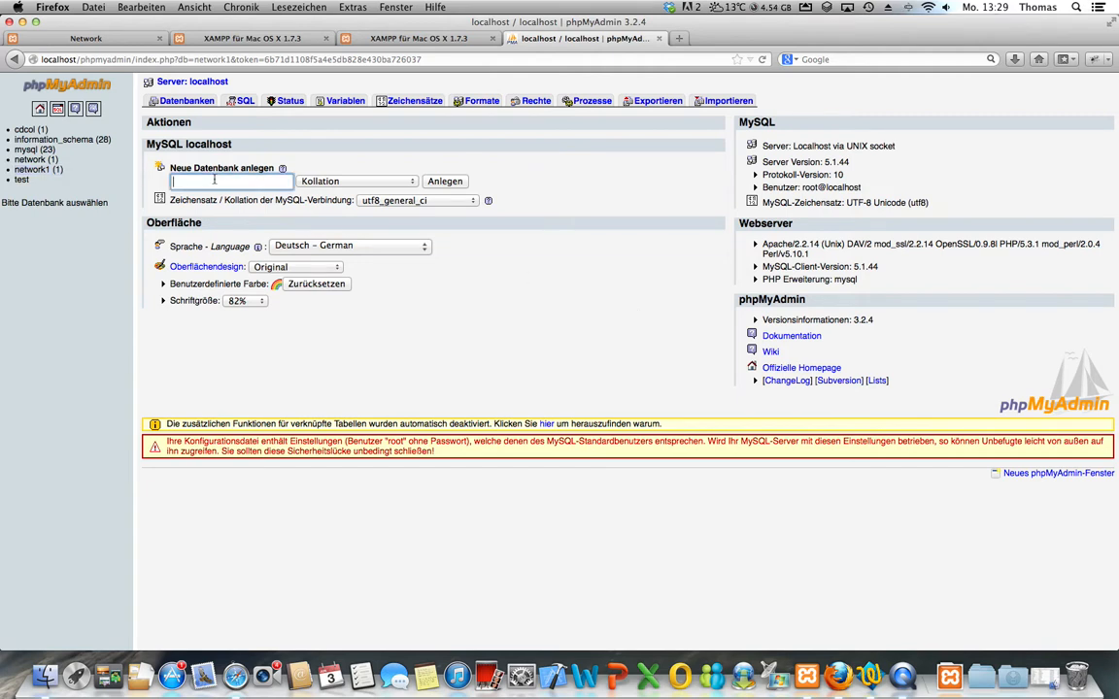
{"action": "type", "text": "netw"}
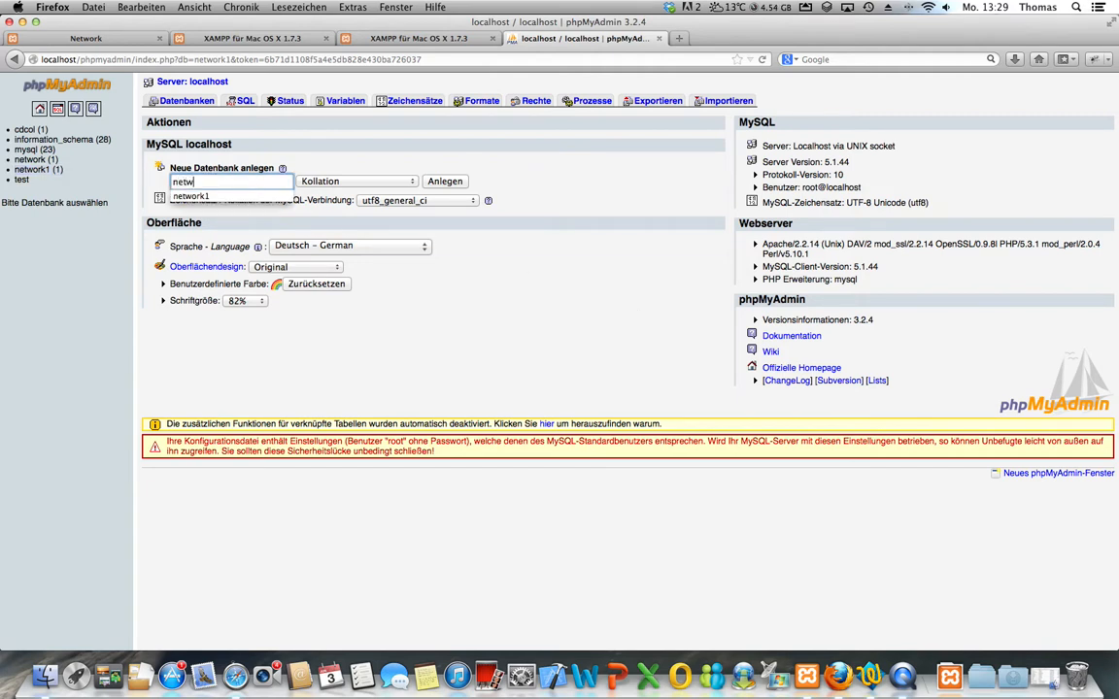
{"action": "type", "text": "ork2"}
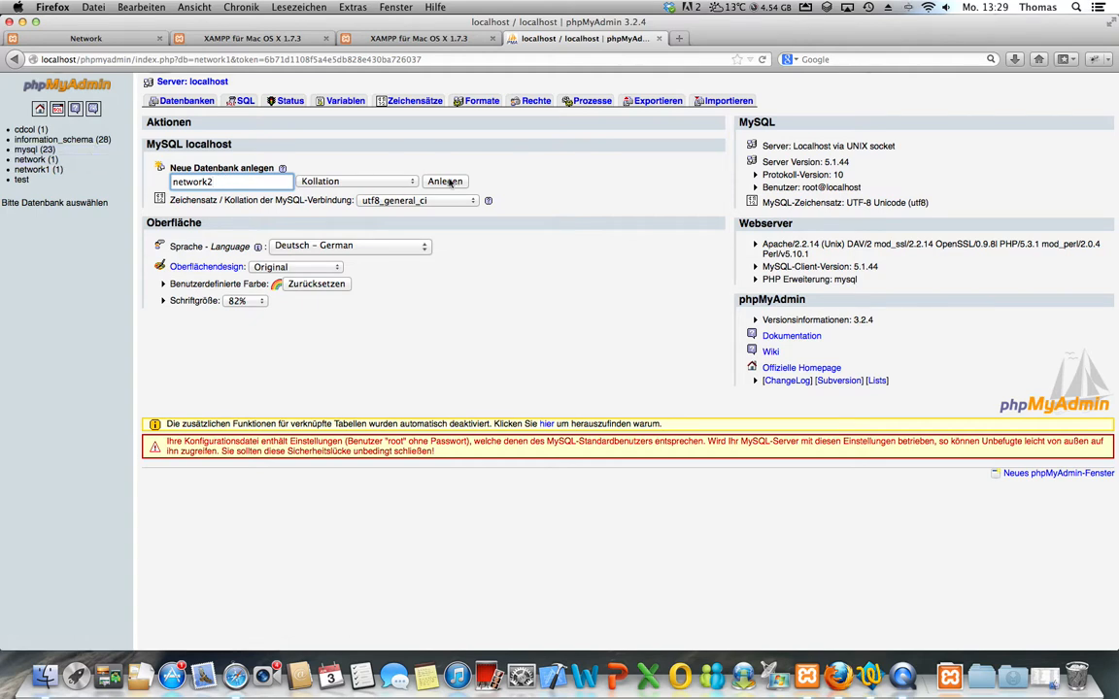
{"action": "left_click", "coordinate": [445, 182]}
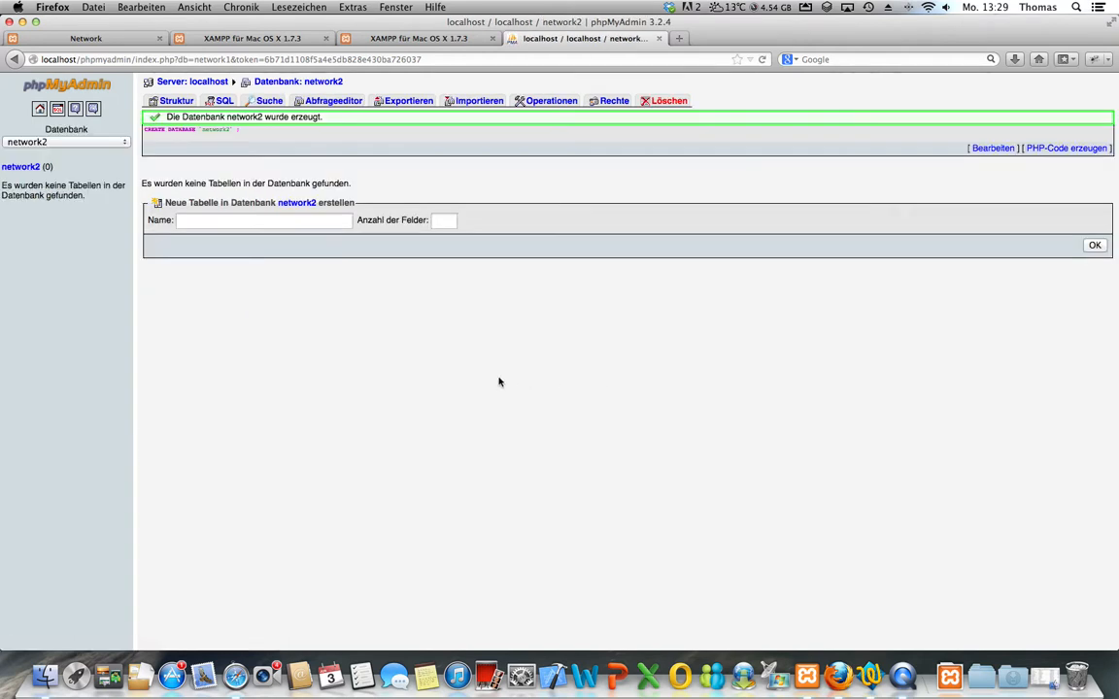
Start a new table named users with 8 fields in network2.
{"action": "left_click", "coordinate": [262, 219]}
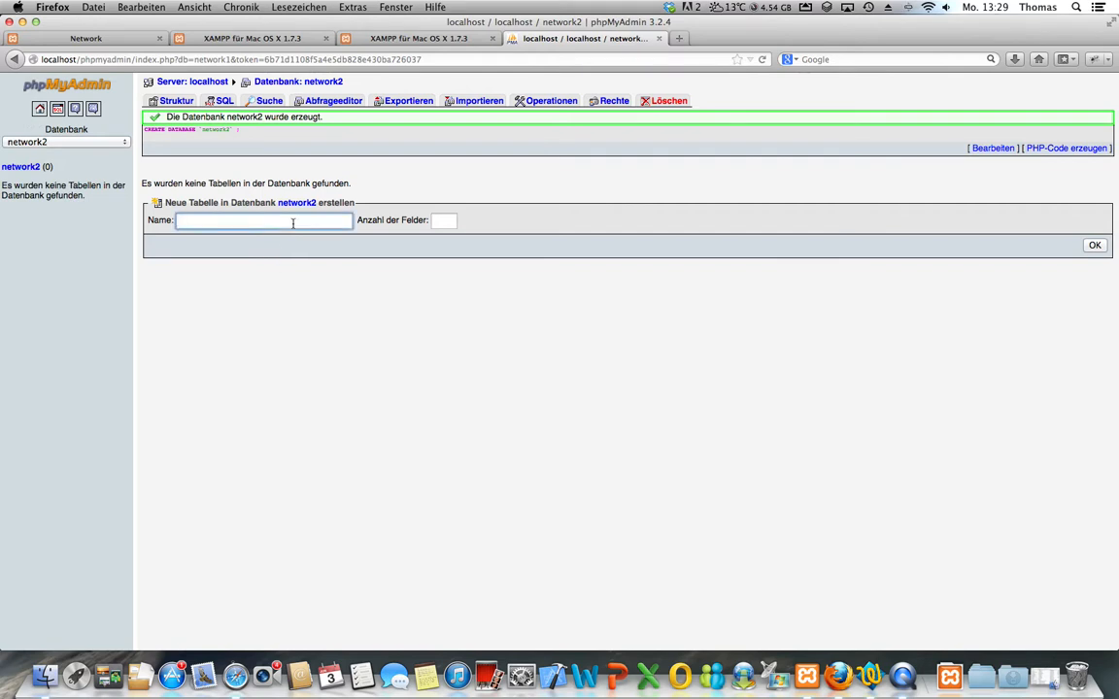
{"action": "type", "text": "u"}
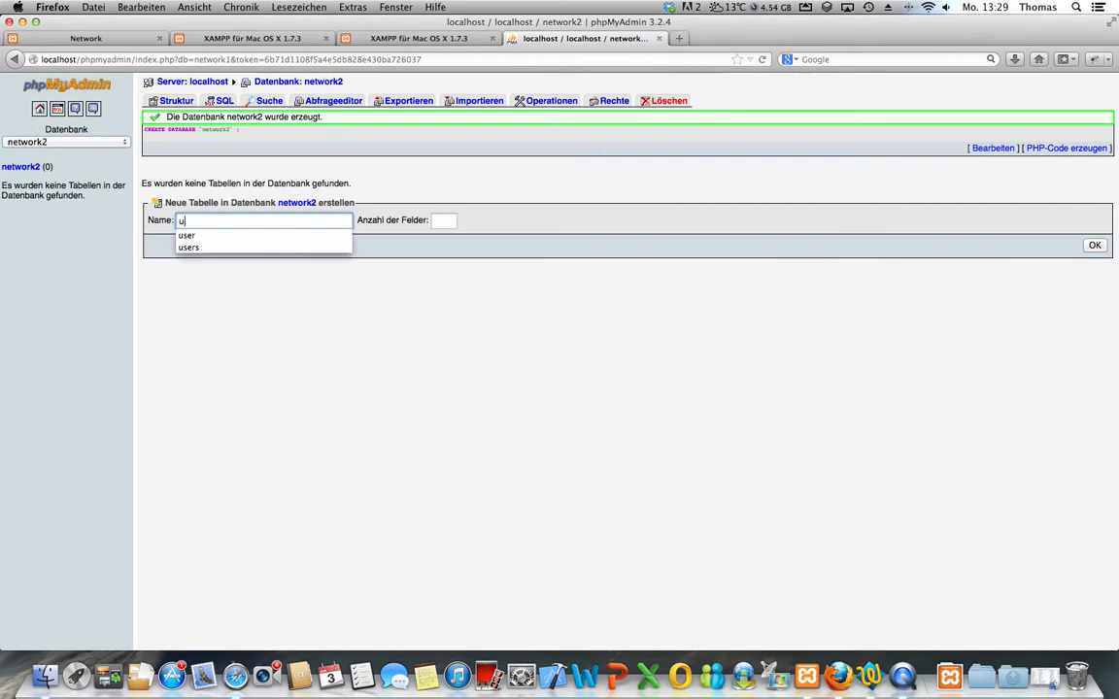
{"action": "left_click", "coordinate": [188, 247]}
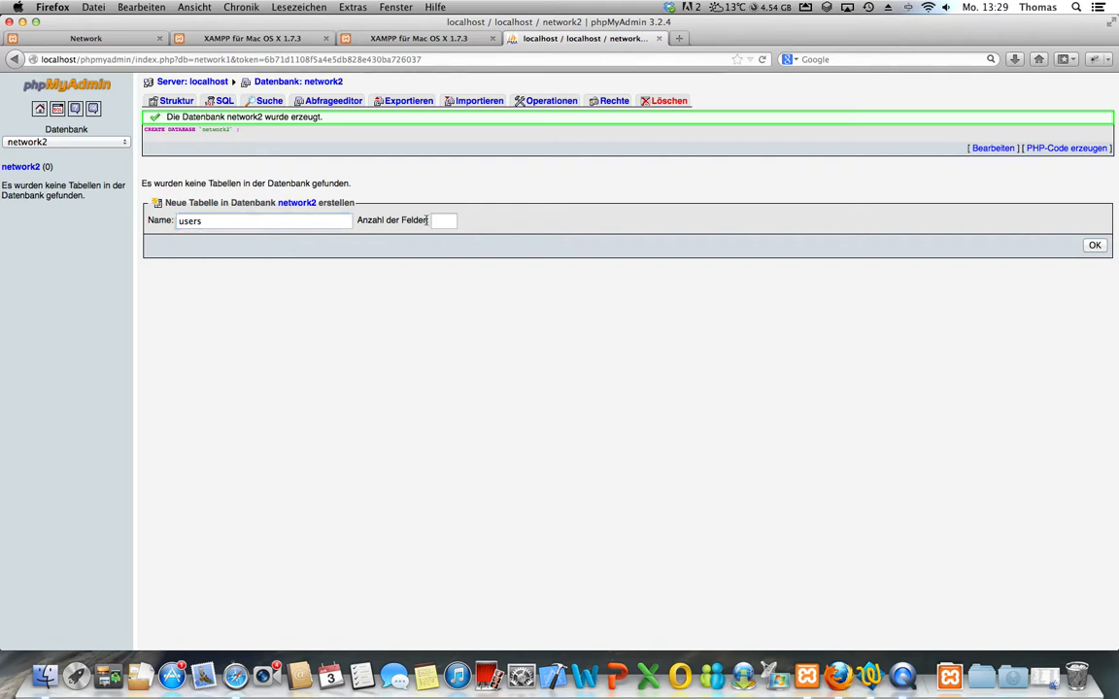
{"action": "type", "text": "8"}
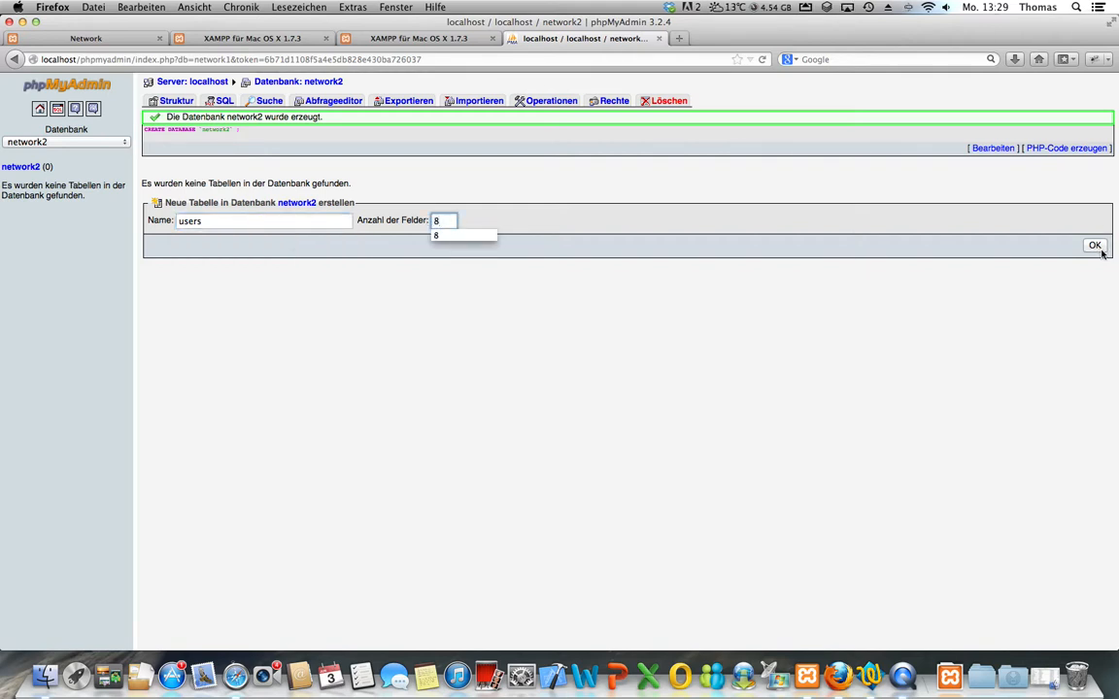
{"action": "left_click", "coordinate": [1095, 245]}
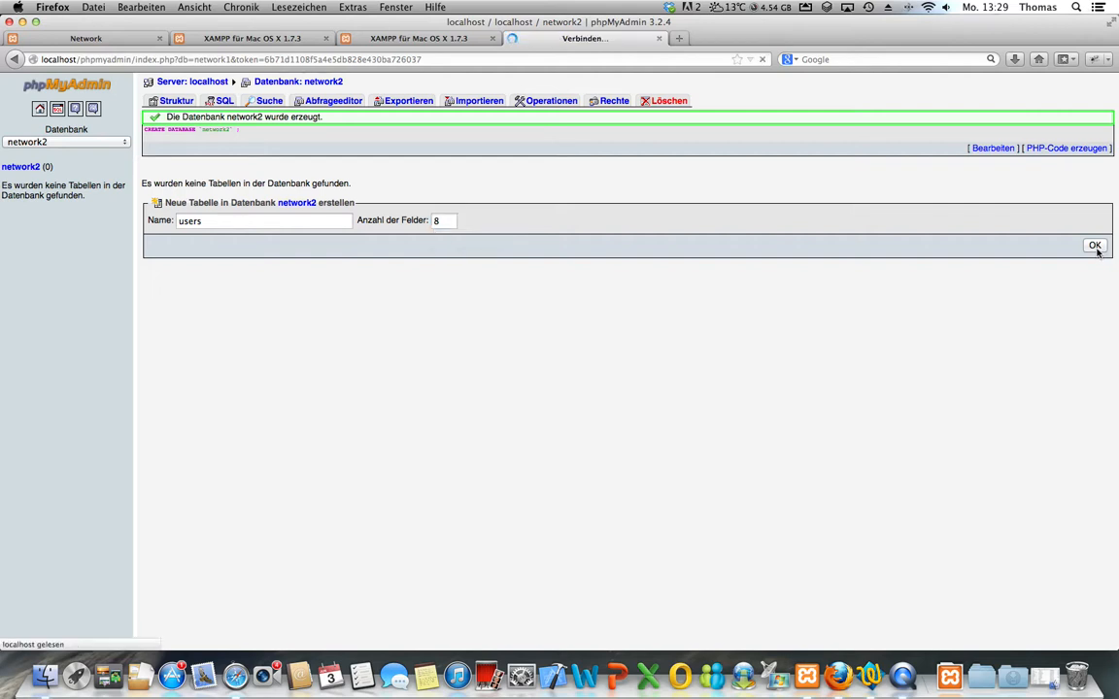
Name the first five columns id, email, password, fname and lname.
{"action": "left_click", "coordinate": [1095, 245]}
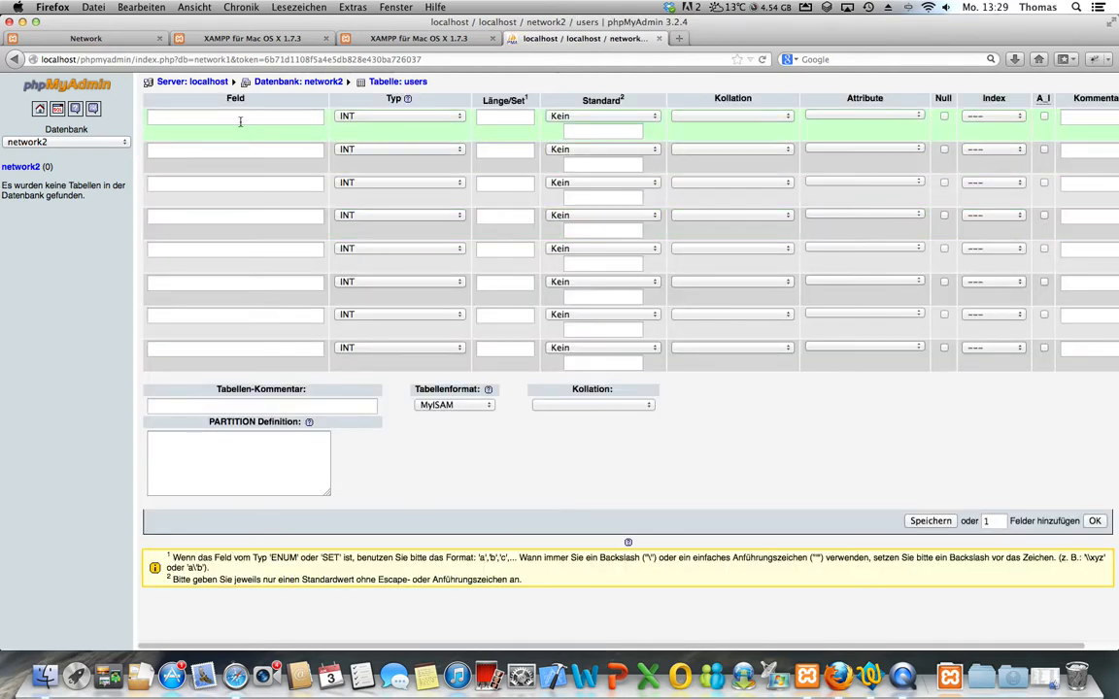
{"action": "left_click", "coordinate": [235, 117]}
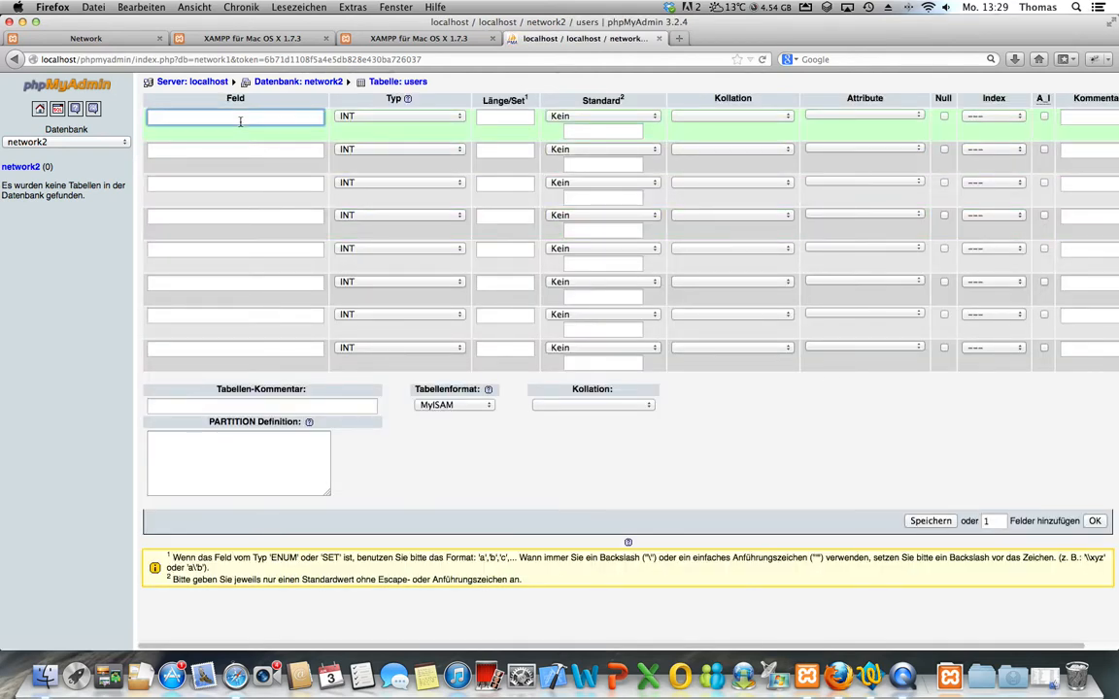
{"action": "type", "text": "id"}
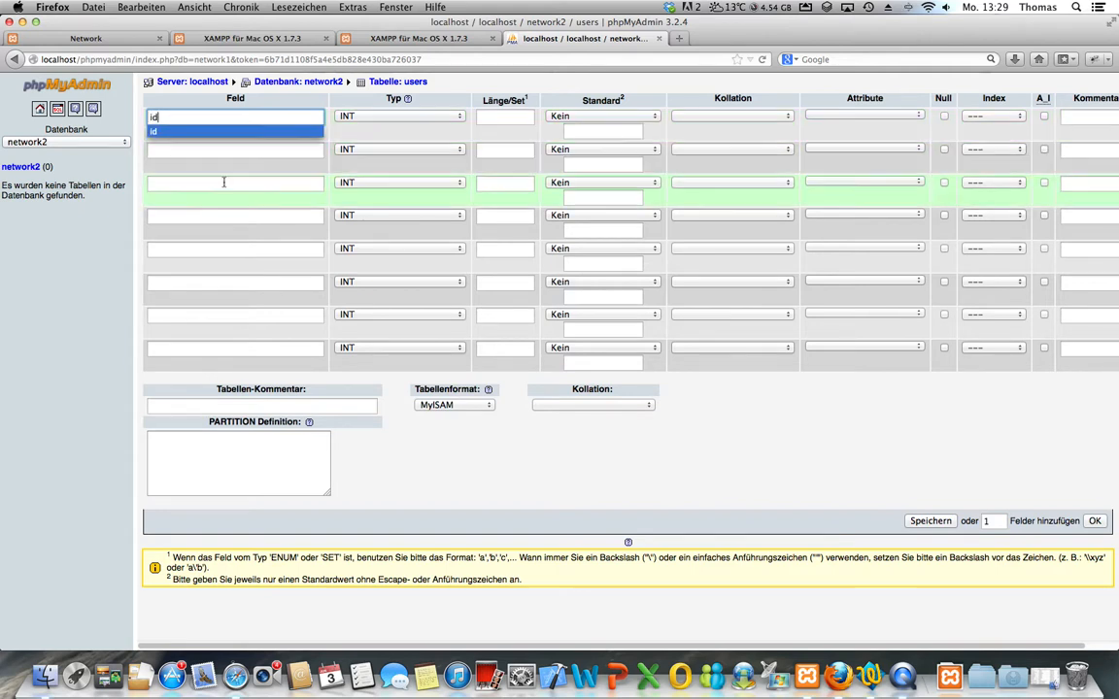
{"action": "type", "text": "email"}
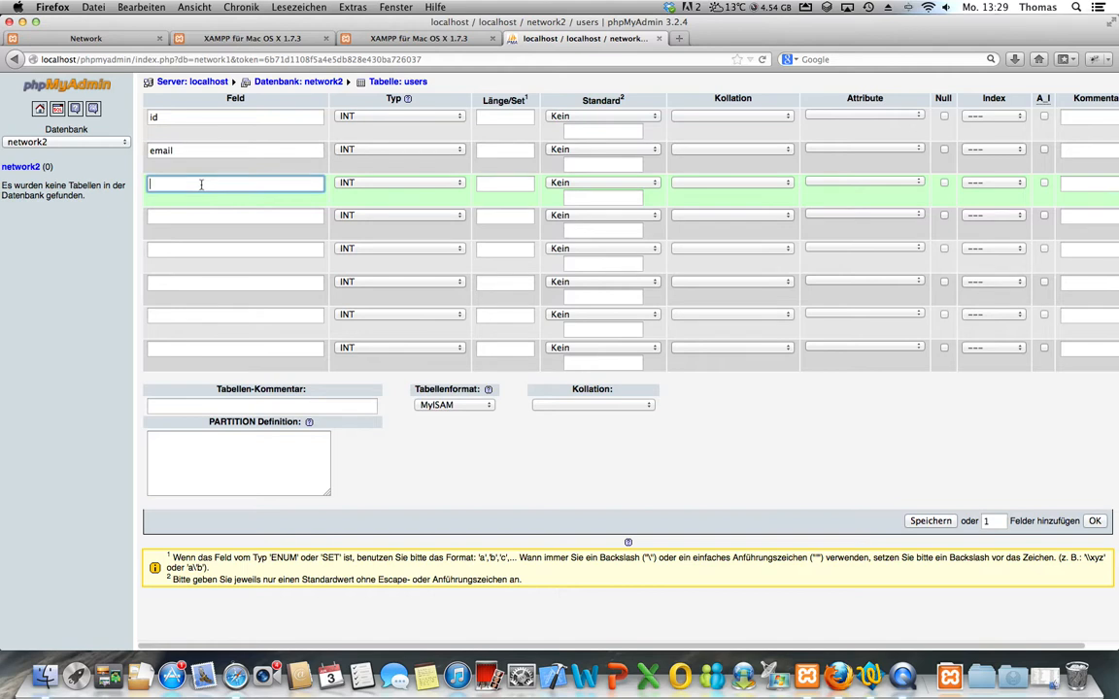
{"action": "type", "text": "password"}
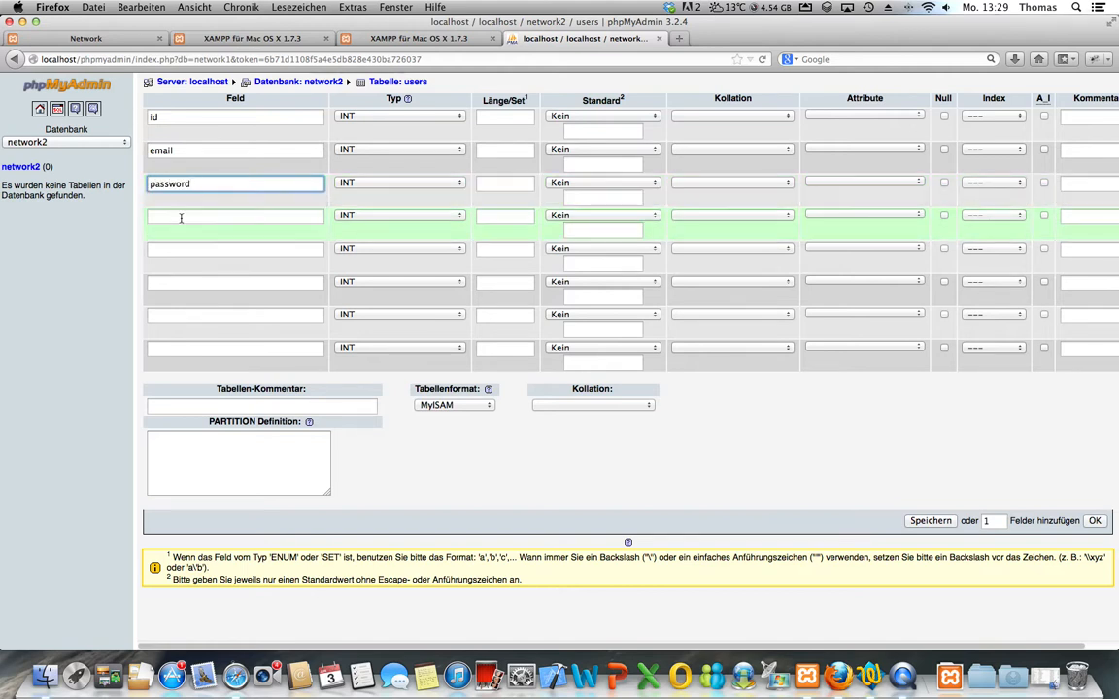
{"action": "type", "text": "f"}
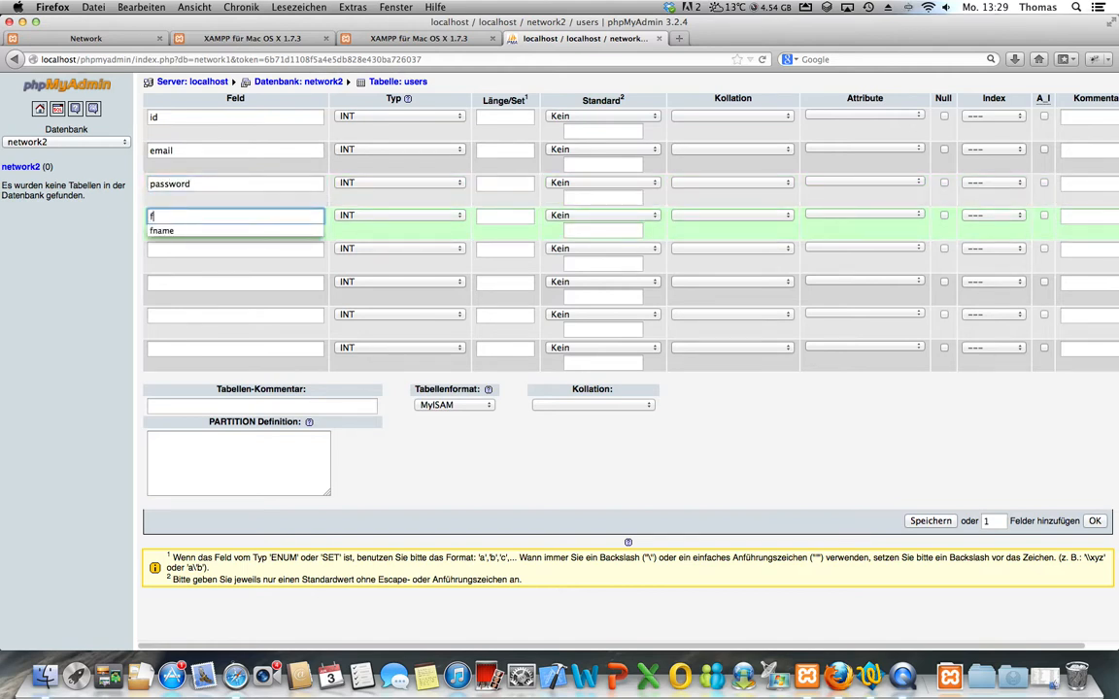
{"action": "type", "text": "l"}
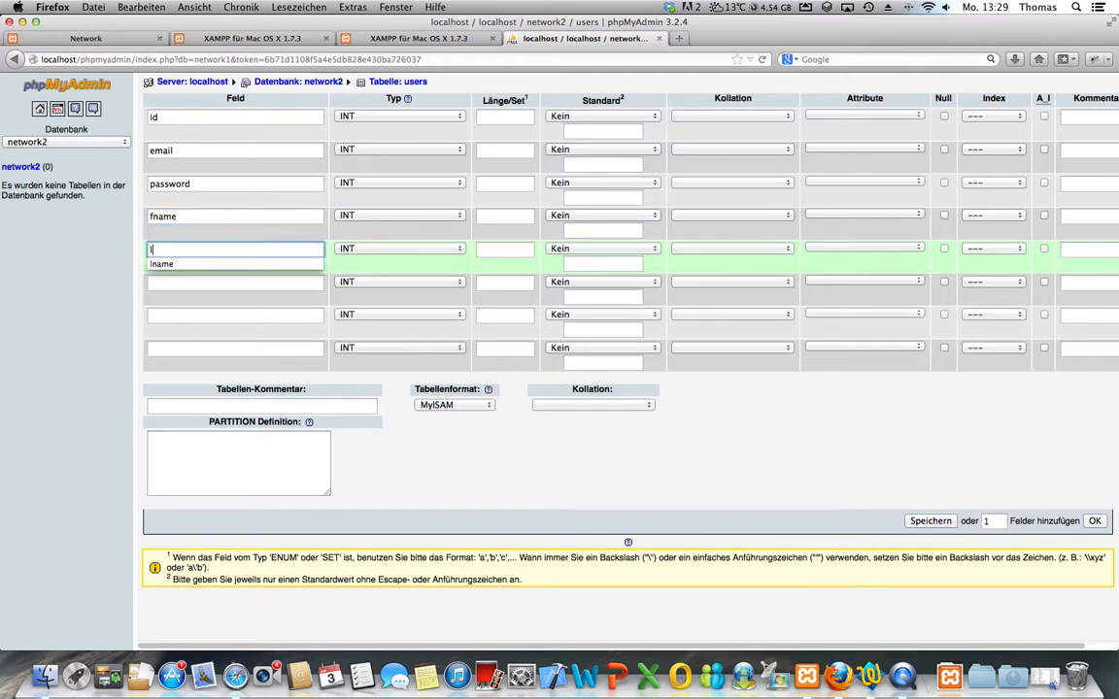
{"action": "type", "text": "anme"}
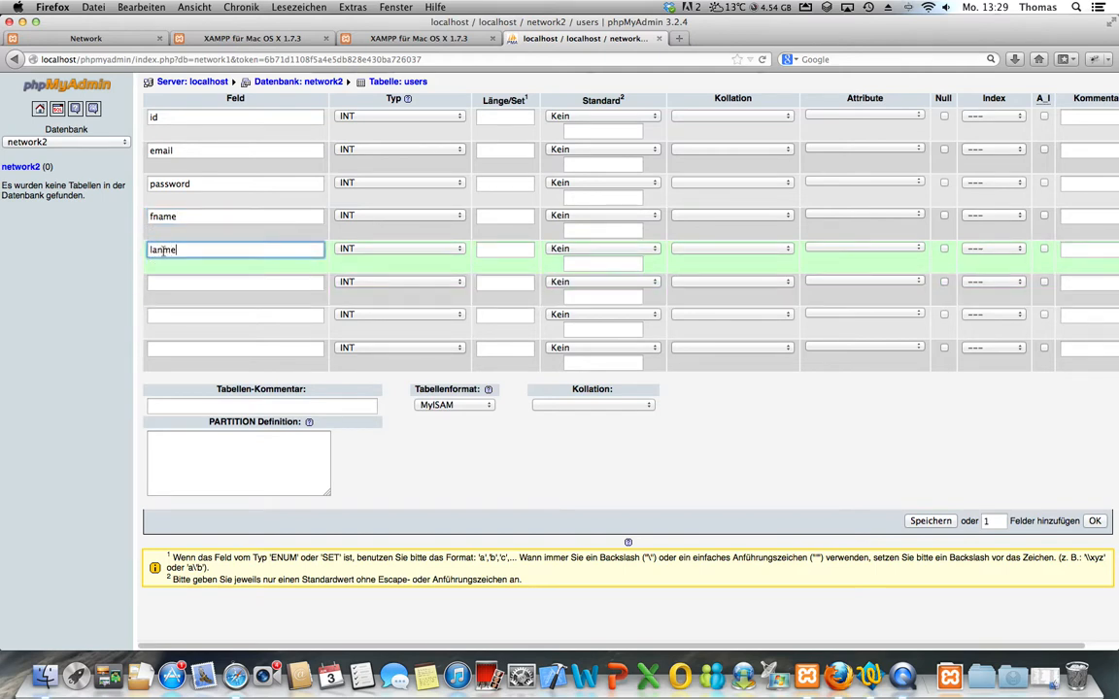
{"action": "key", "text": "Backspace"}
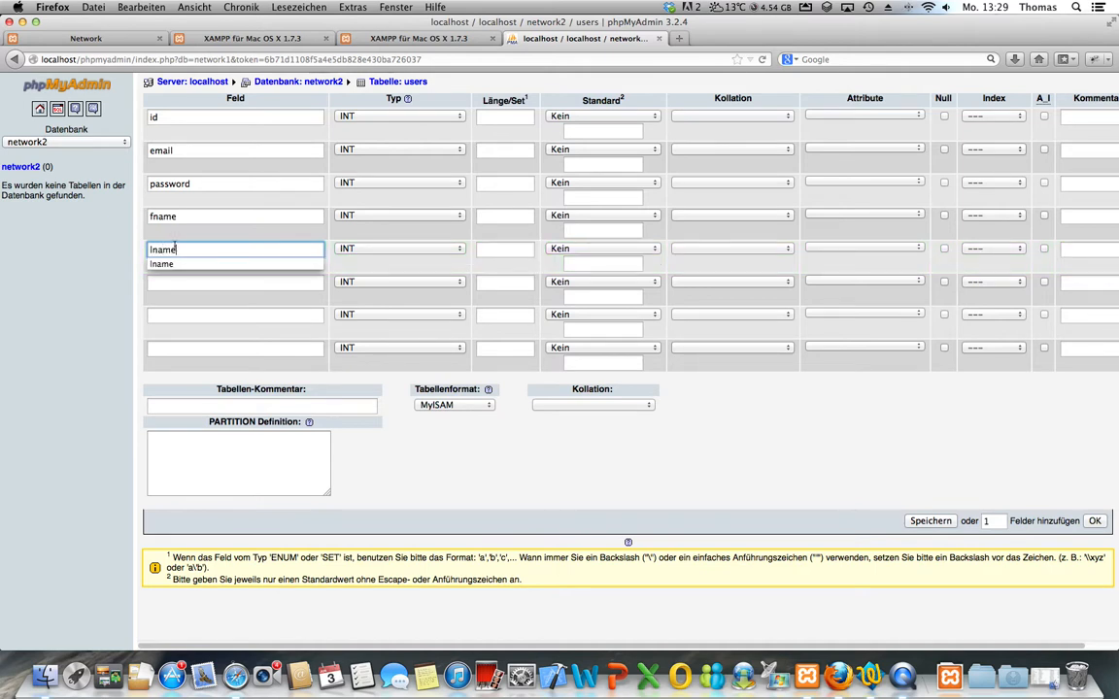
Name the remaining columns max_filesize, storesize and file.
{"action": "left_click", "coordinate": [234, 283]}
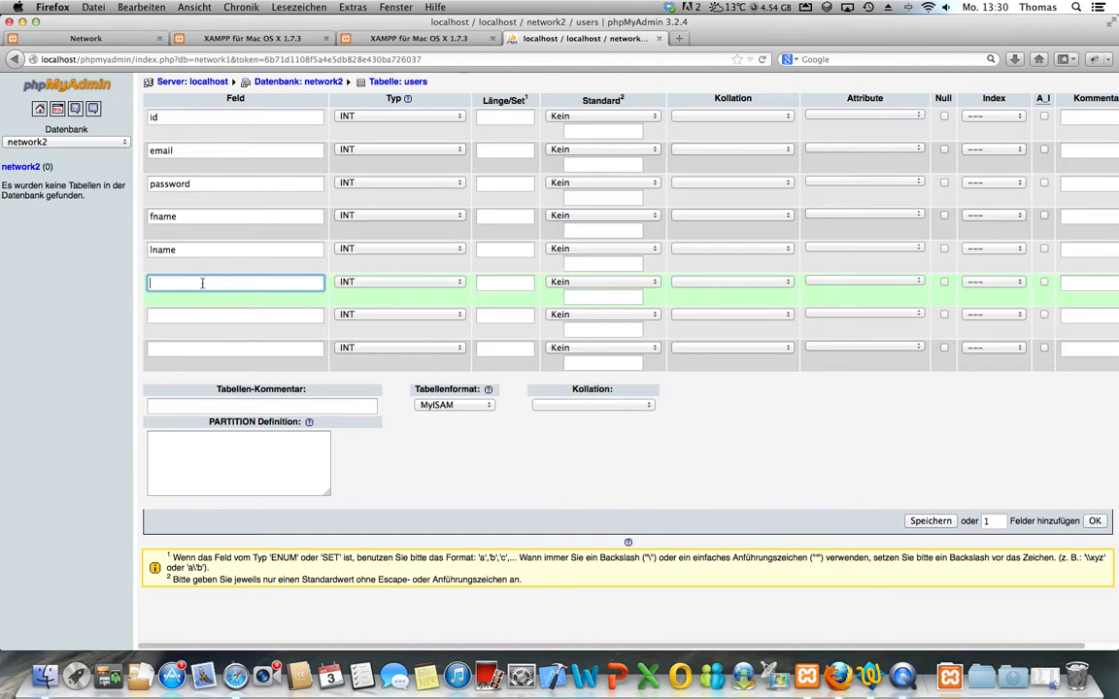
{"action": "type", "text": "max_"}
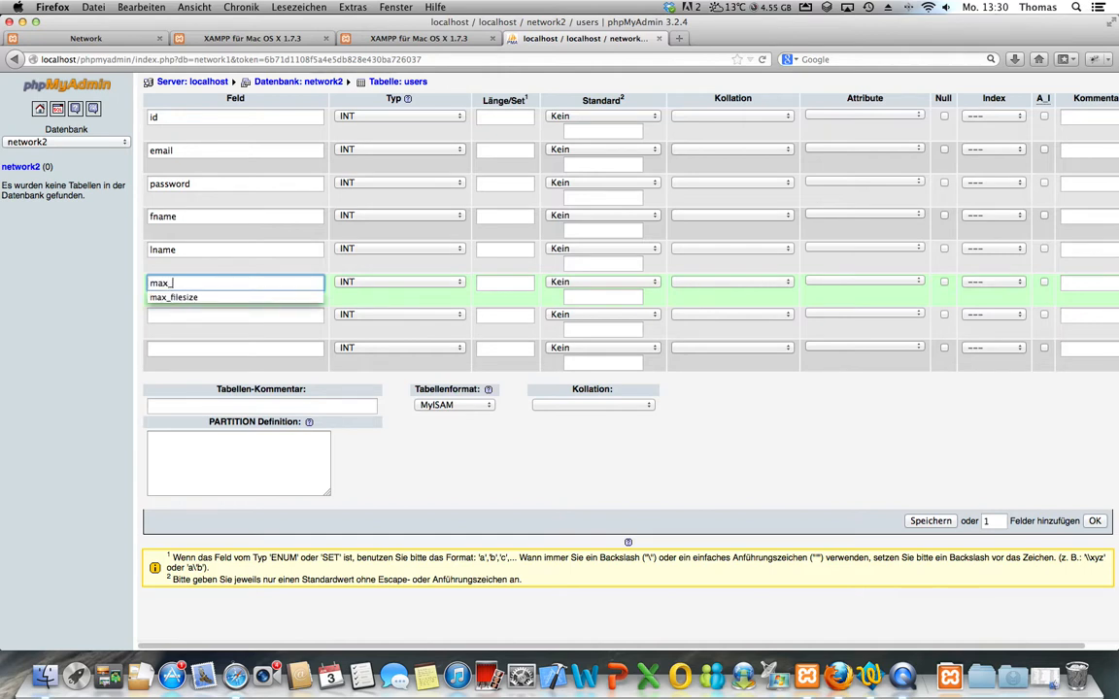
{"action": "left_click", "coordinate": [173, 297]}
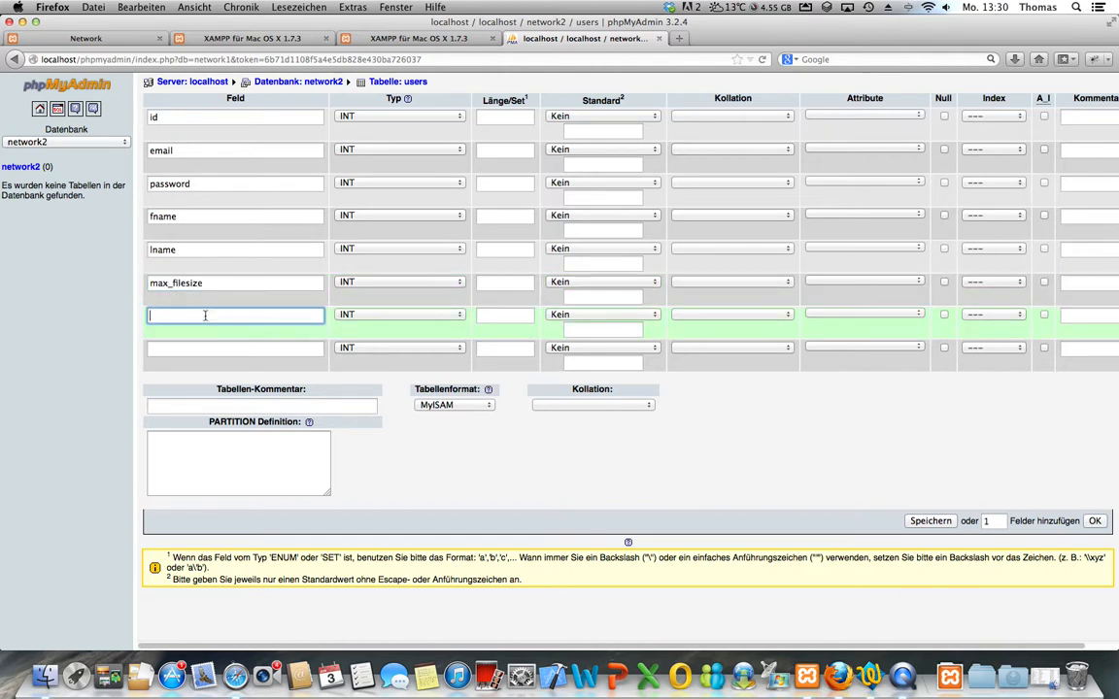
{"action": "type", "text": "storesize"}
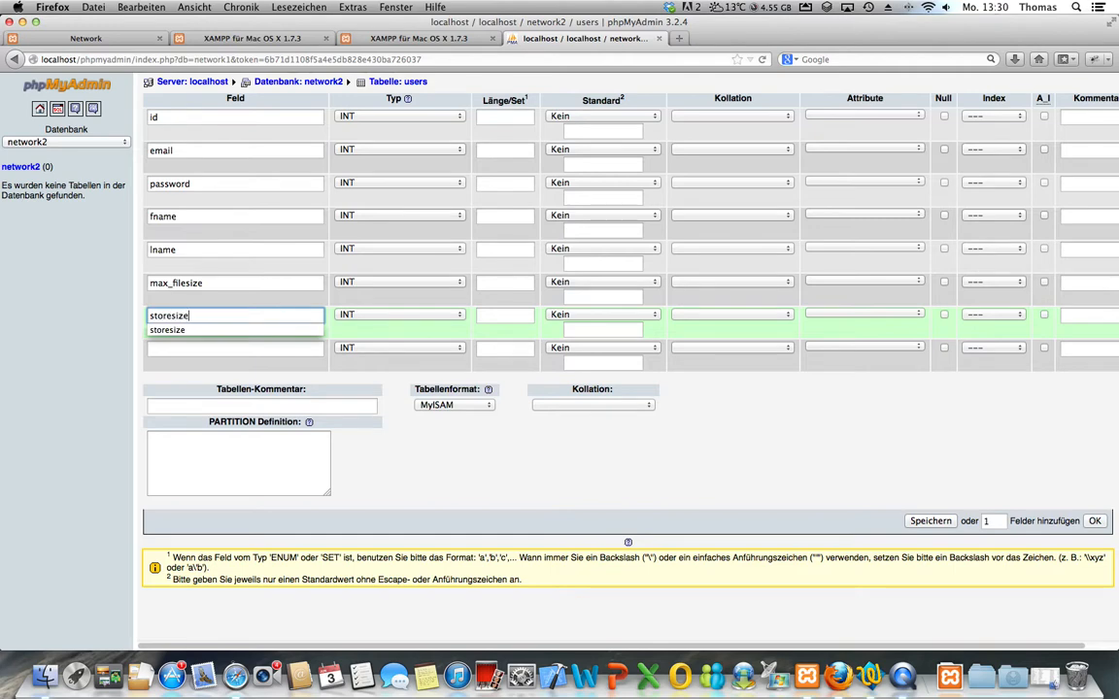
{"action": "type", "text": "file"}
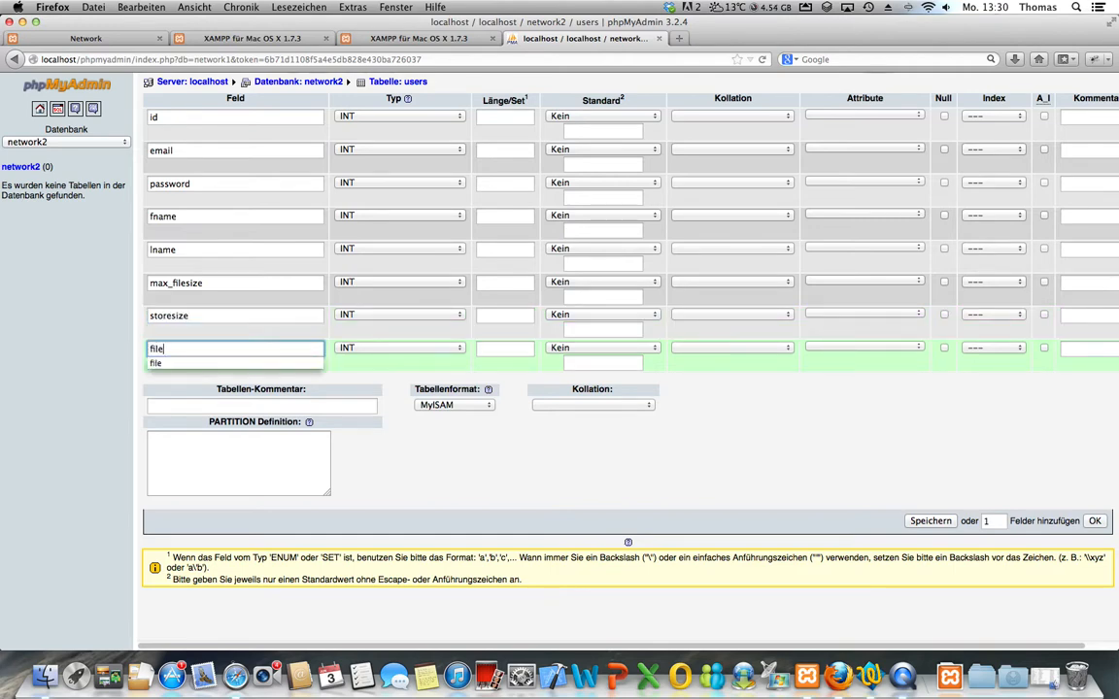
{"action": "left_click", "coordinate": [398, 116]}
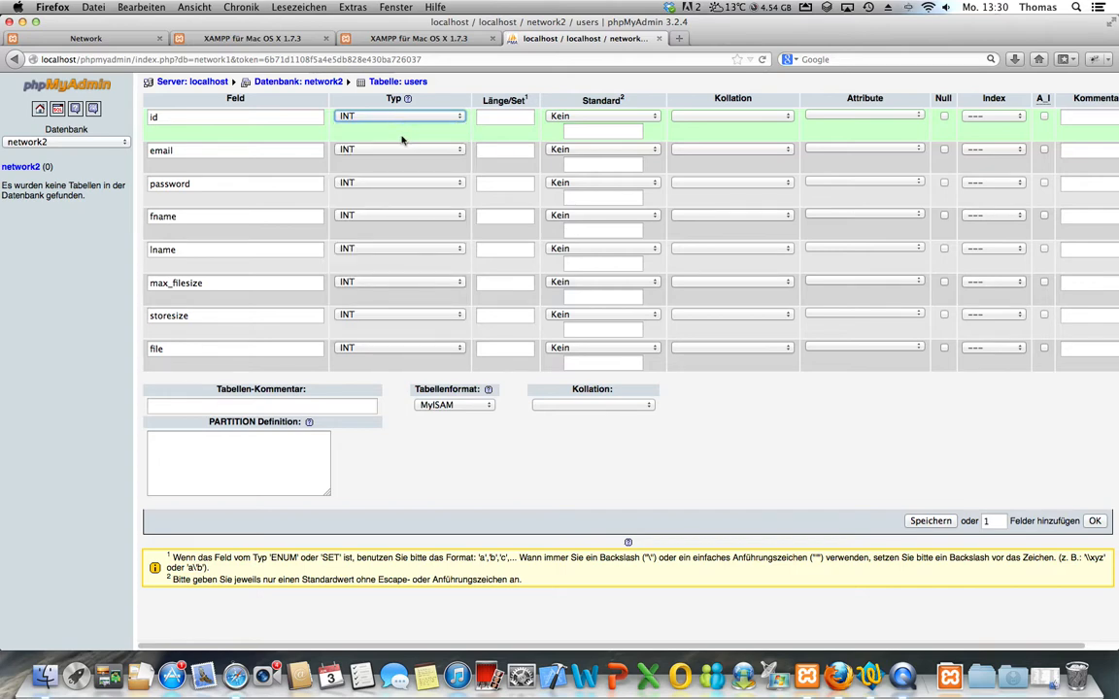
Set email, password, fname and lname to VARCHAR, leaving id as INT.
{"action": "left_click", "coordinate": [398, 148]}
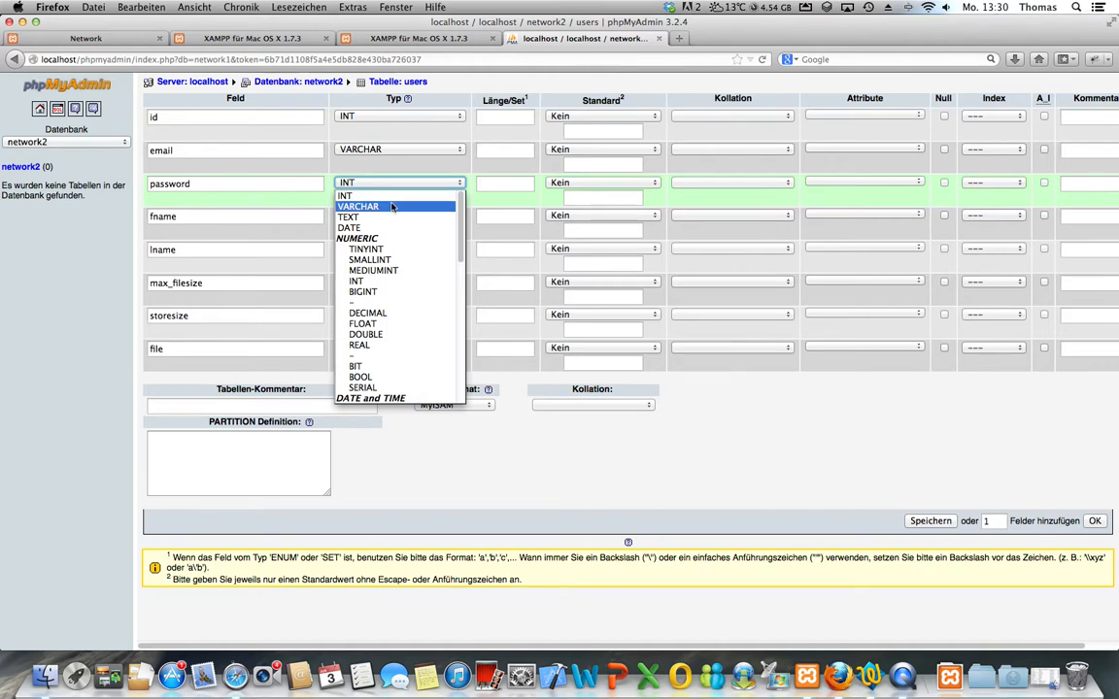
{"action": "left_click", "coordinate": [359, 206]}
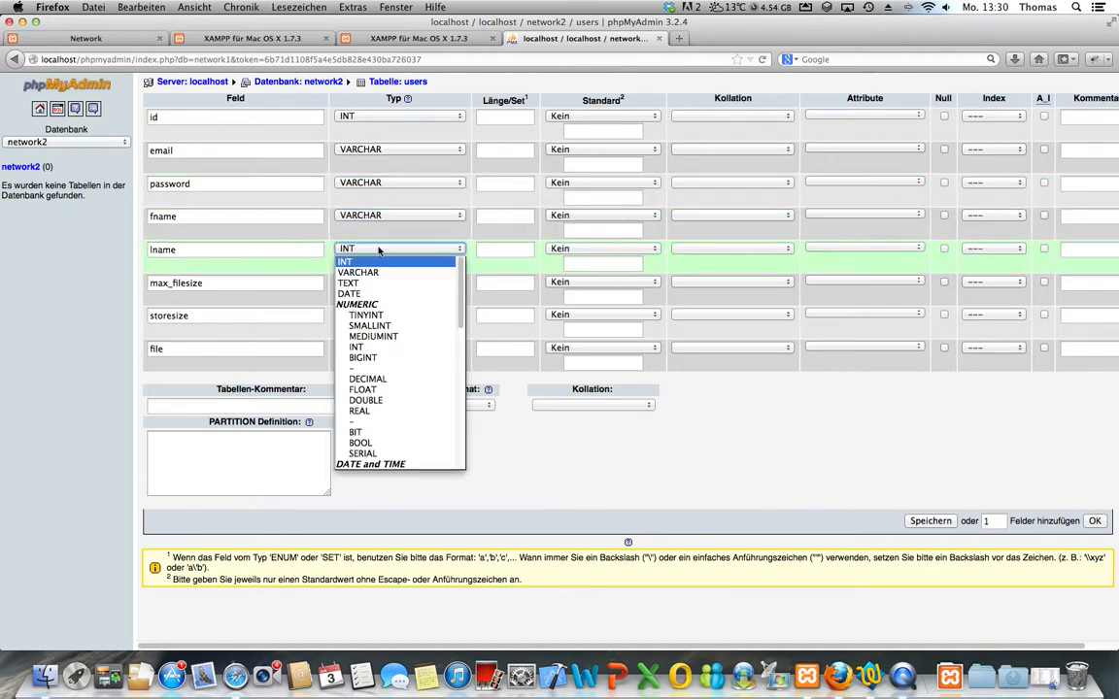
{"action": "left_click", "coordinate": [357, 271]}
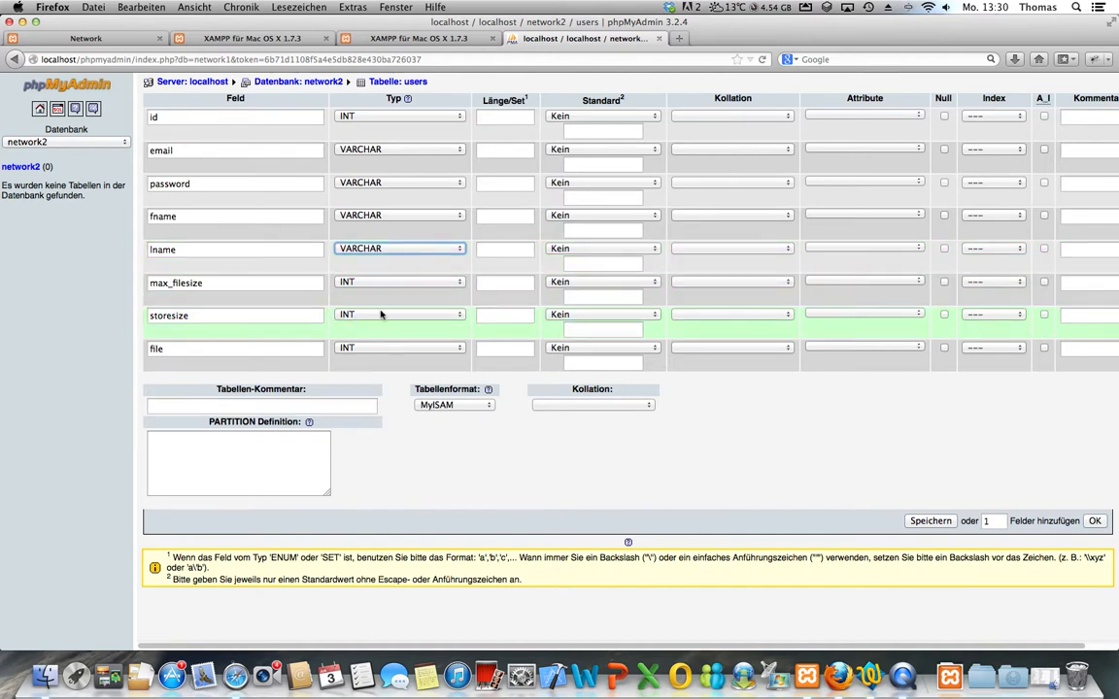
Set lengths 11 for id, 255 for email and password, 64 for fname and lname.
{"action": "left_click", "coordinate": [505, 115]}
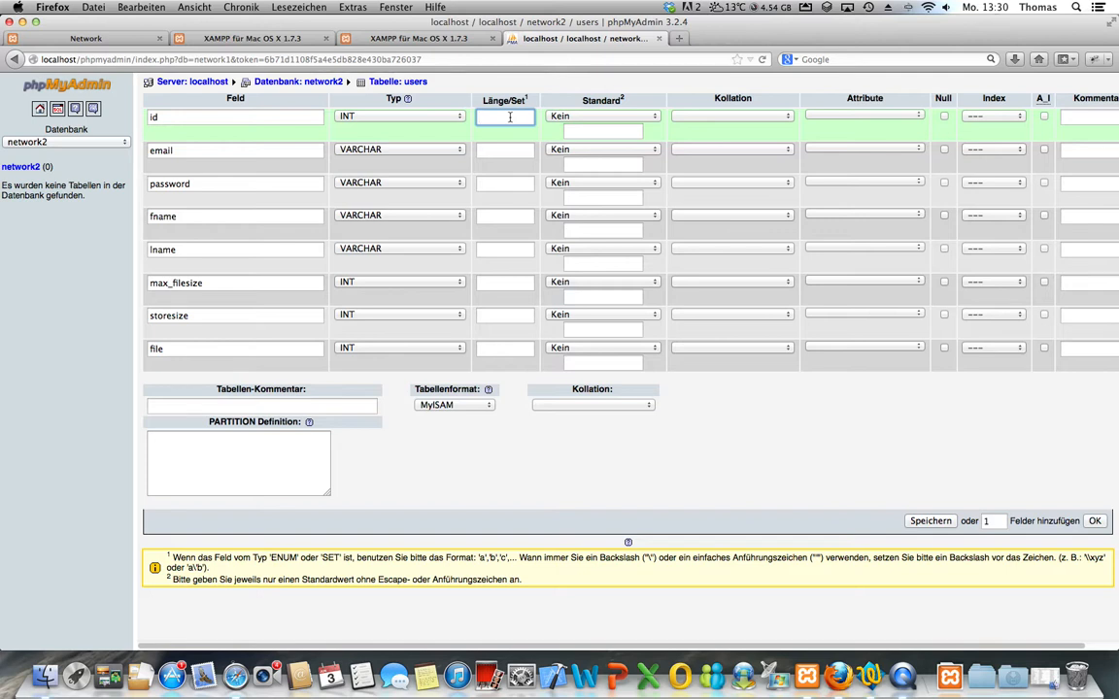
{"action": "type", "text": "11"}
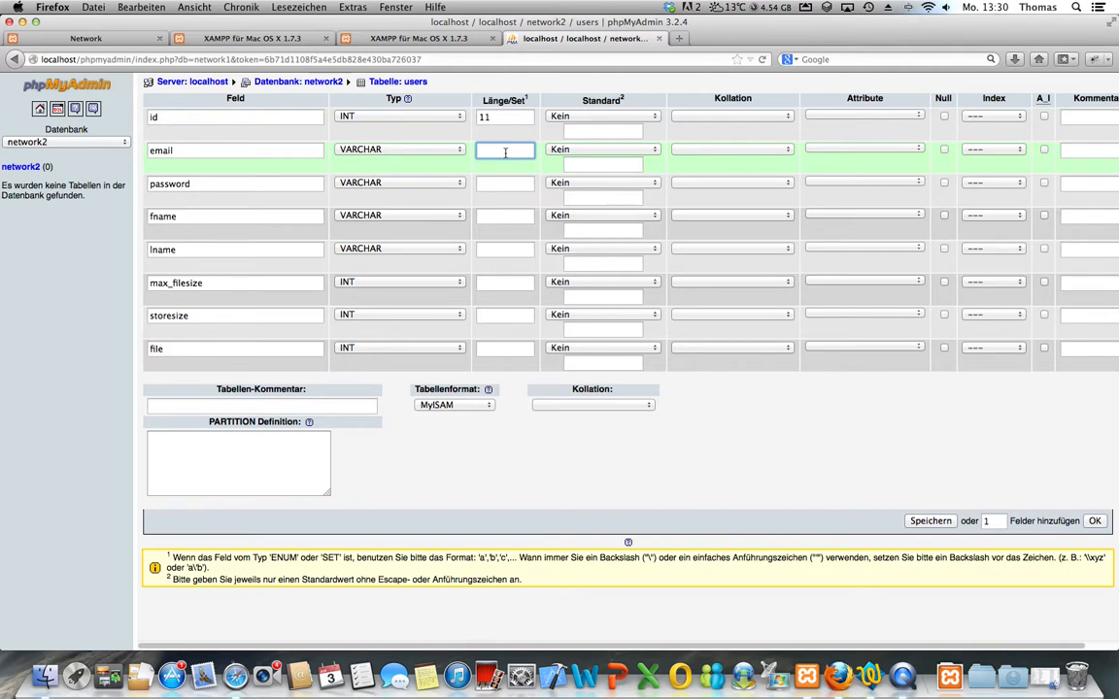
{"action": "type", "text": "255"}
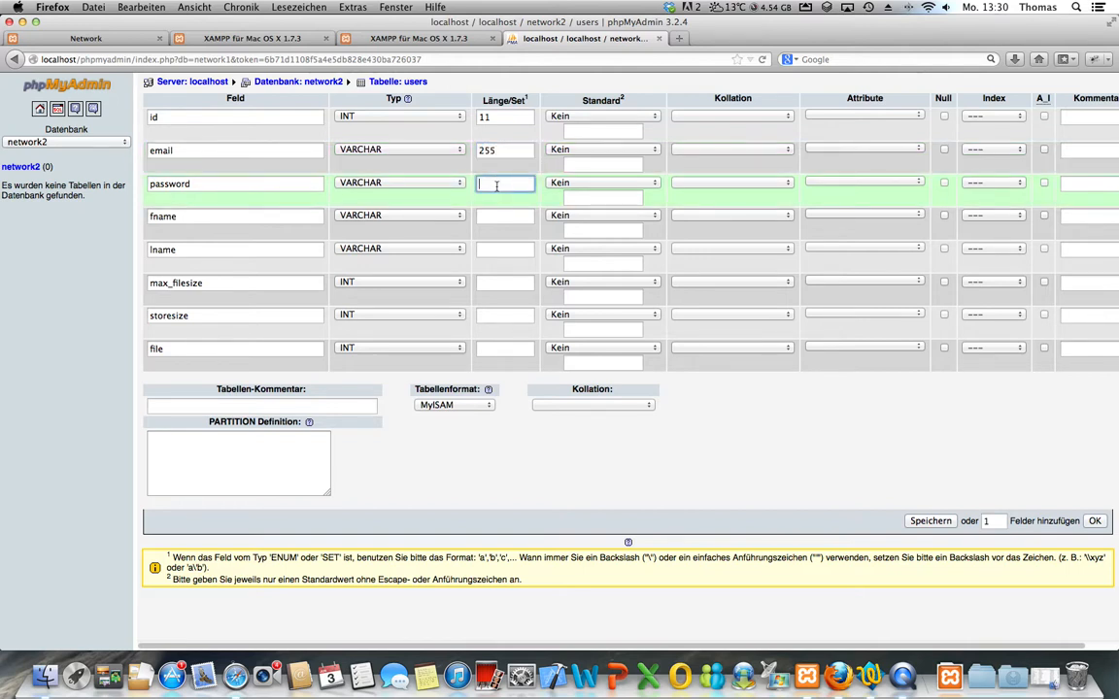
{"action": "type", "text": "255"}
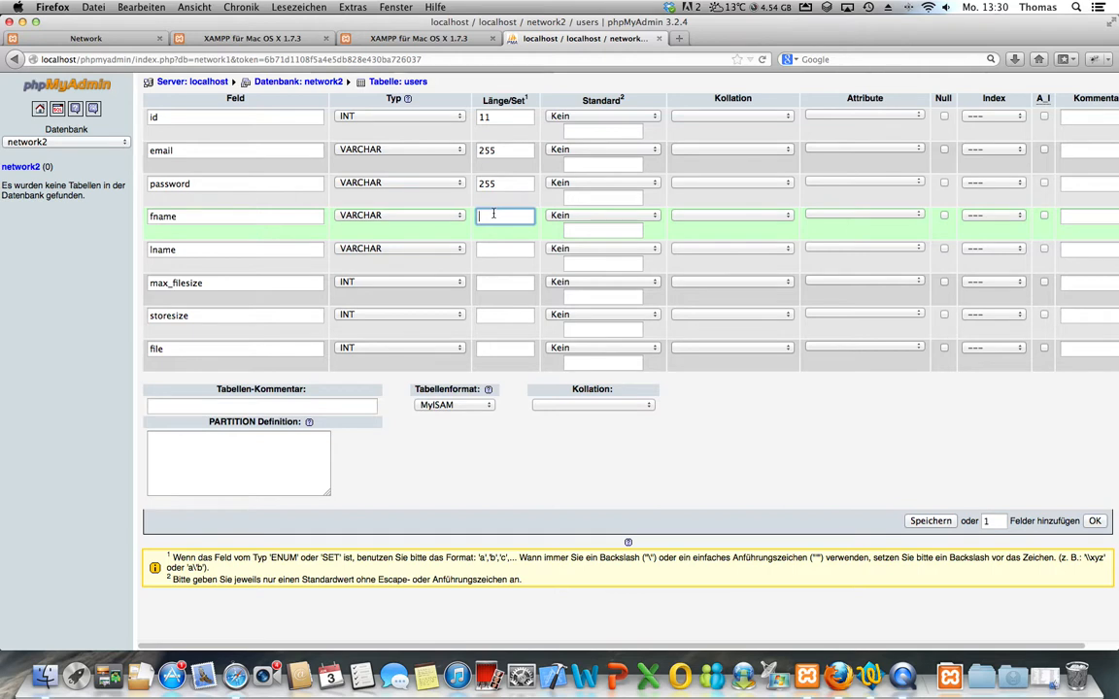
{"action": "type", "text": "64"}
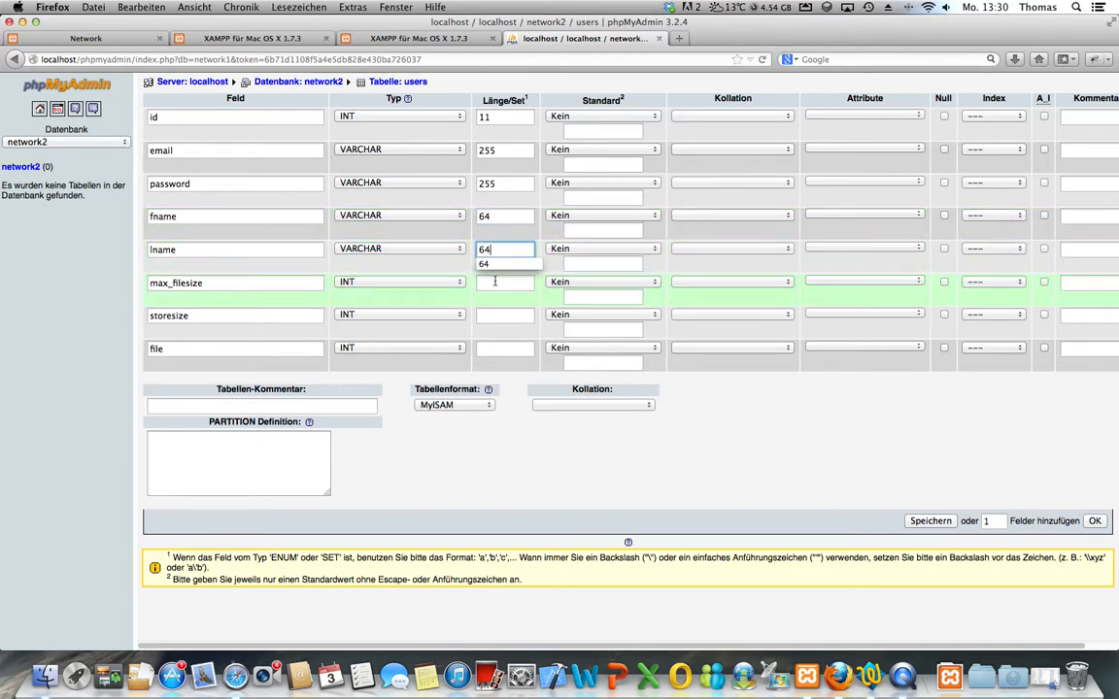
Set lengths 255 for max_filesize and storesize and 11 for file.
{"action": "left_click", "coordinate": [504, 281]}
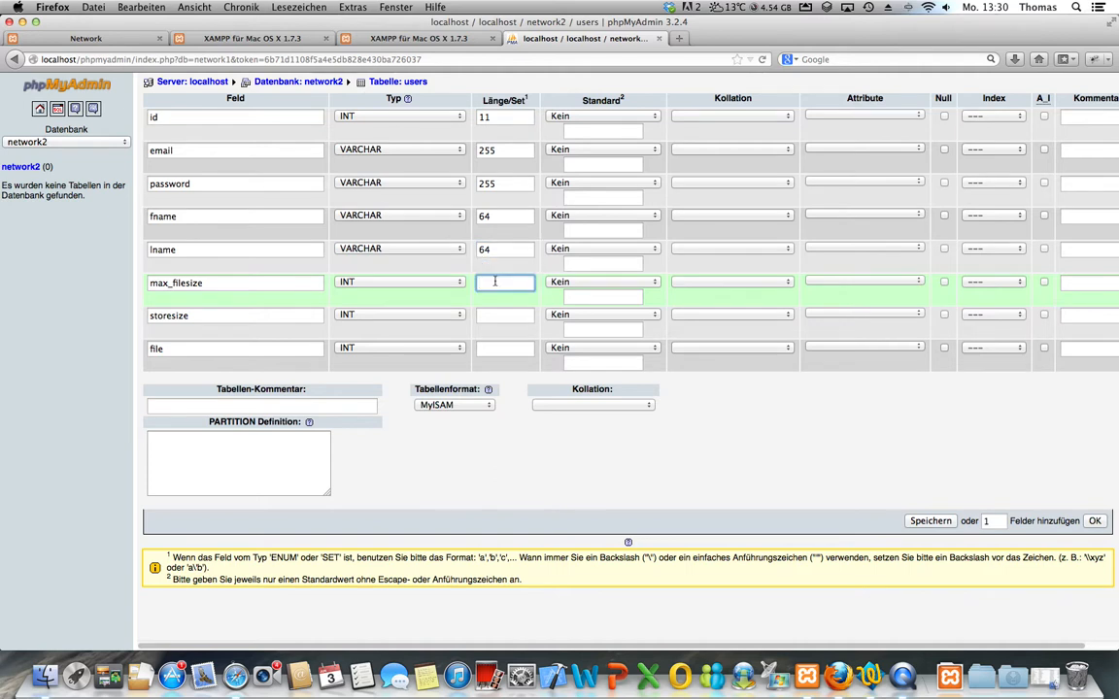
{"action": "type", "text": "255"}
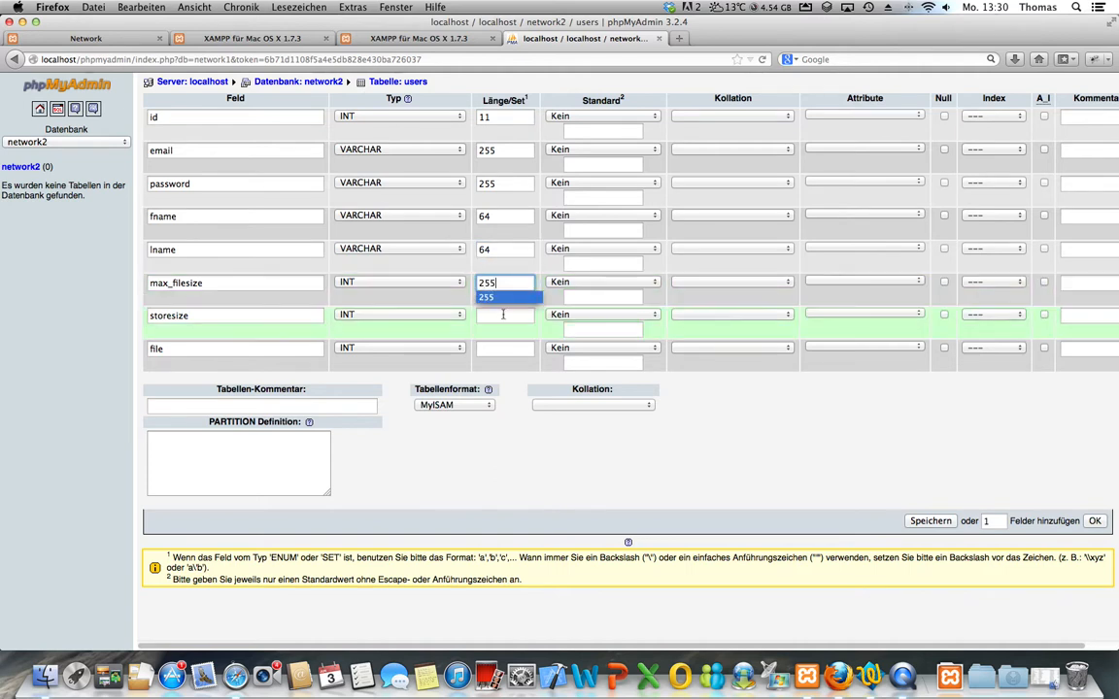
{"action": "left_click", "coordinate": [504, 314]}
{"action": "type", "text": "255"}
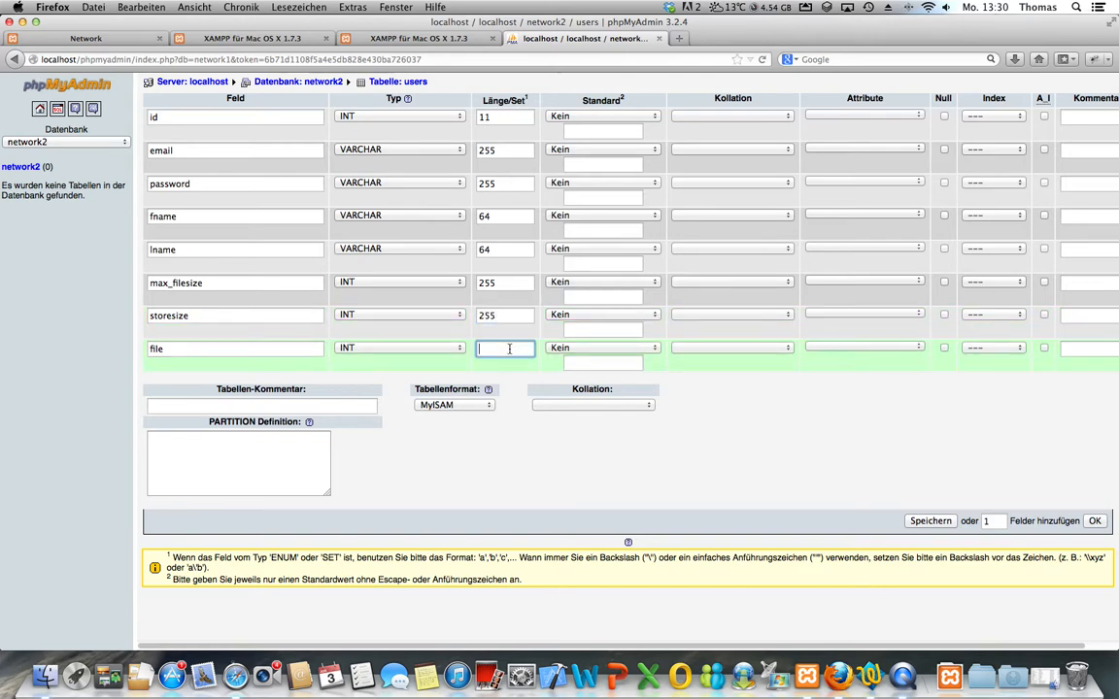
{"action": "type", "text": "11"}
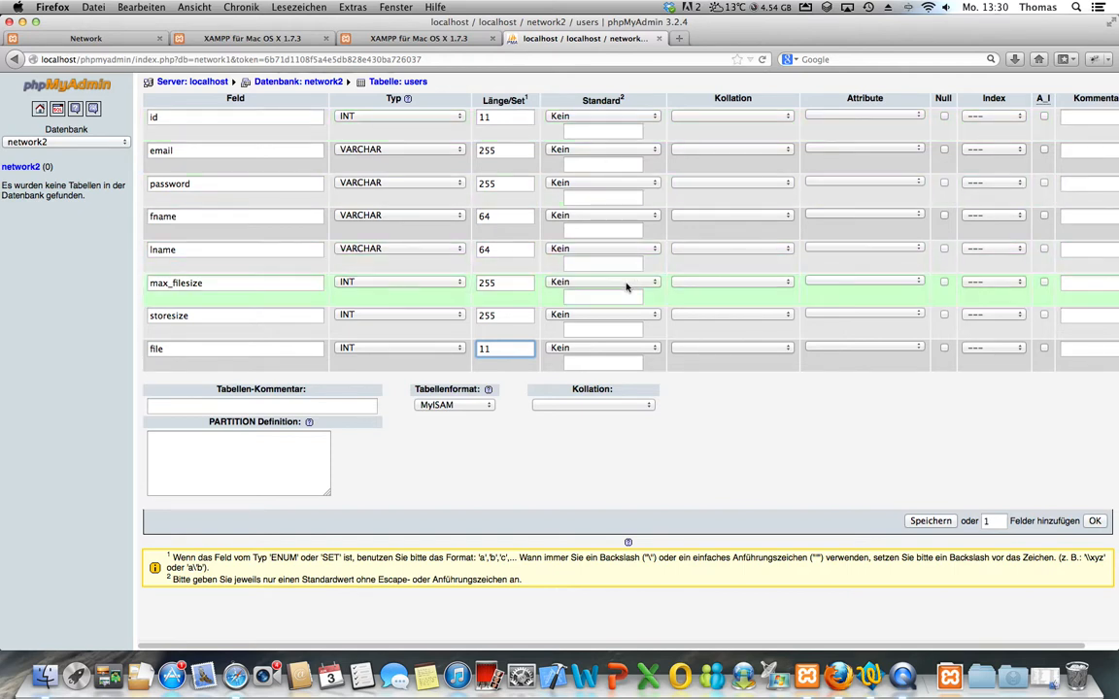
Give max_filesize a custom default of 10000 and make id auto-increment.
{"action": "left_click", "coordinate": [602, 282]}
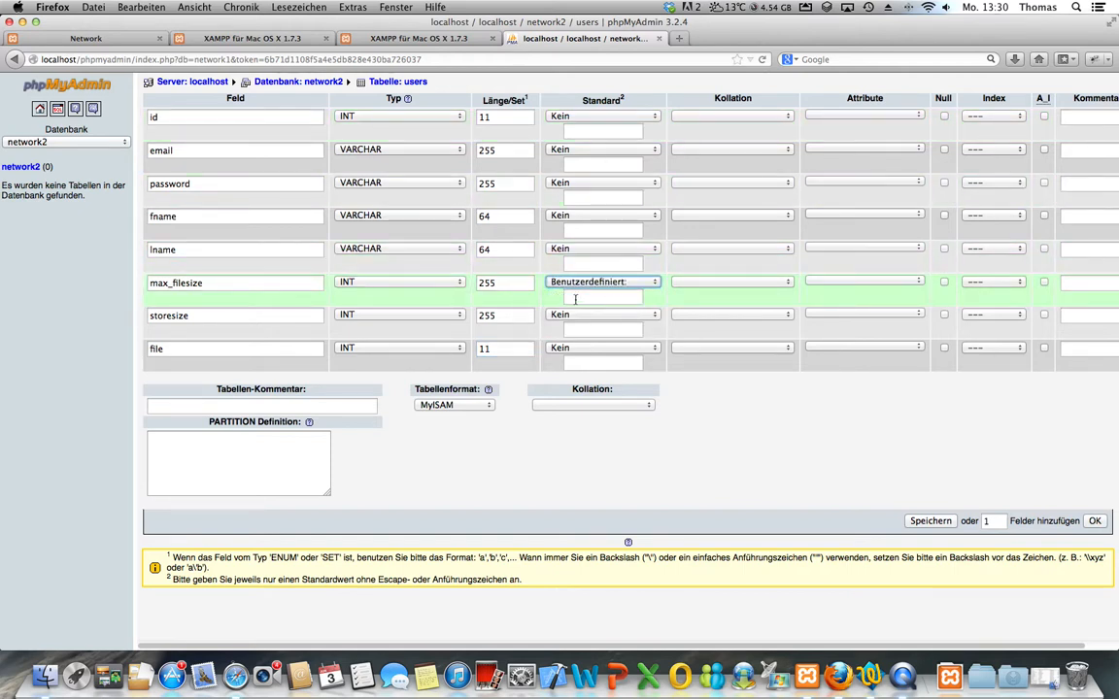
{"action": "type", "text": "10000"}
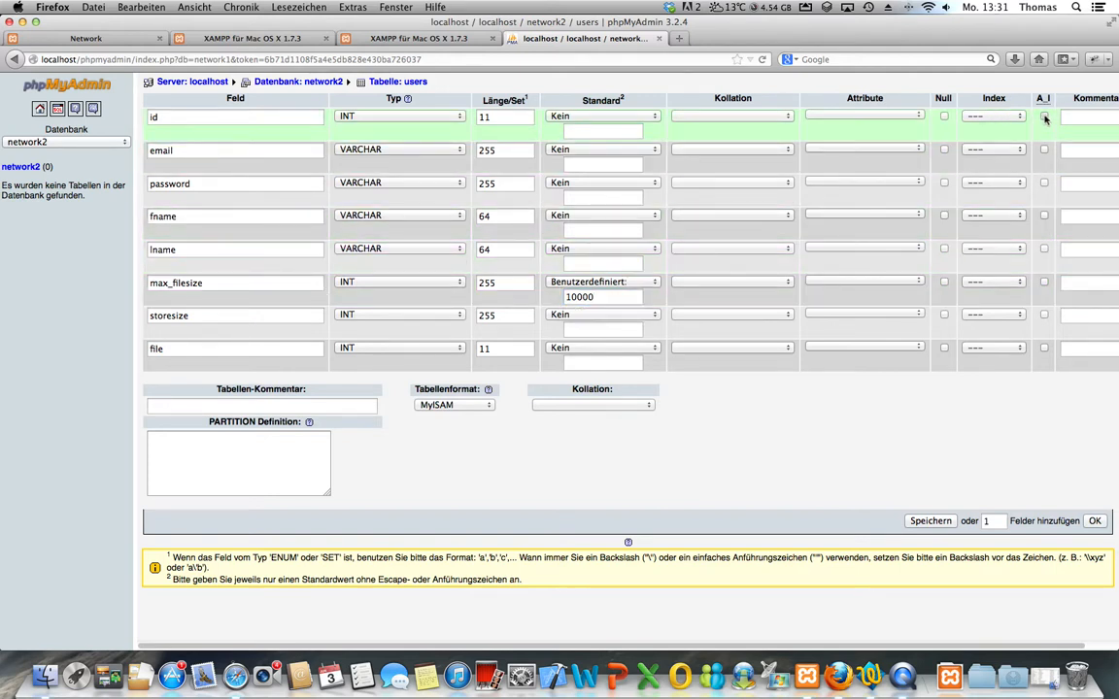
{"action": "left_click", "coordinate": [1044, 115]}
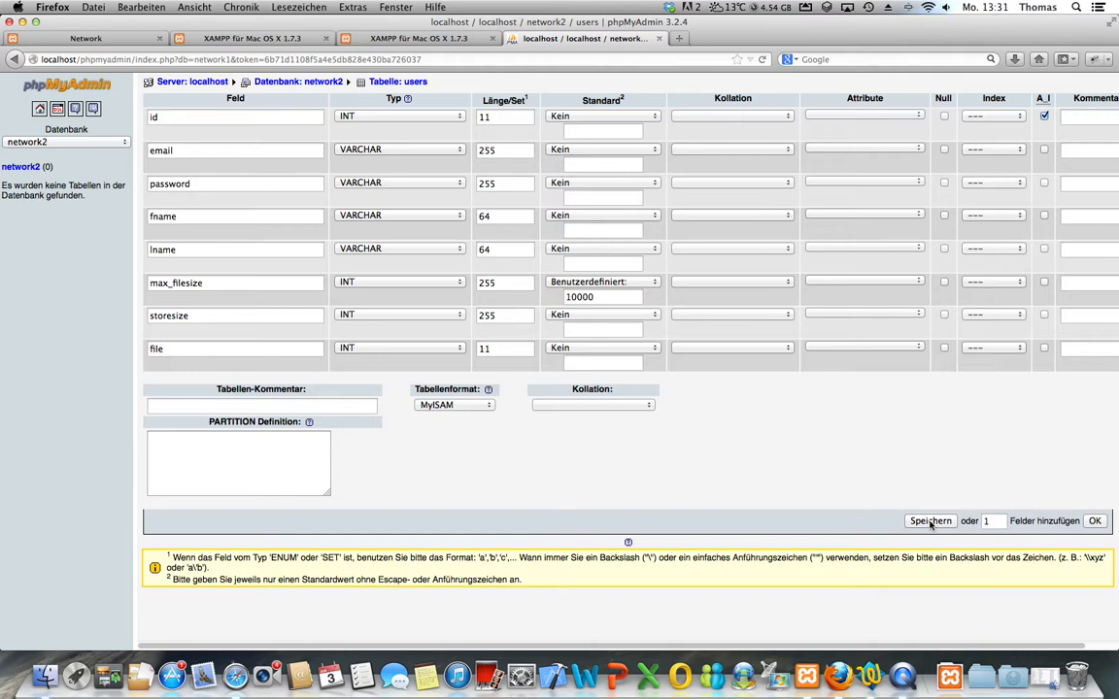
{"action": "left_click", "coordinate": [928, 522]}
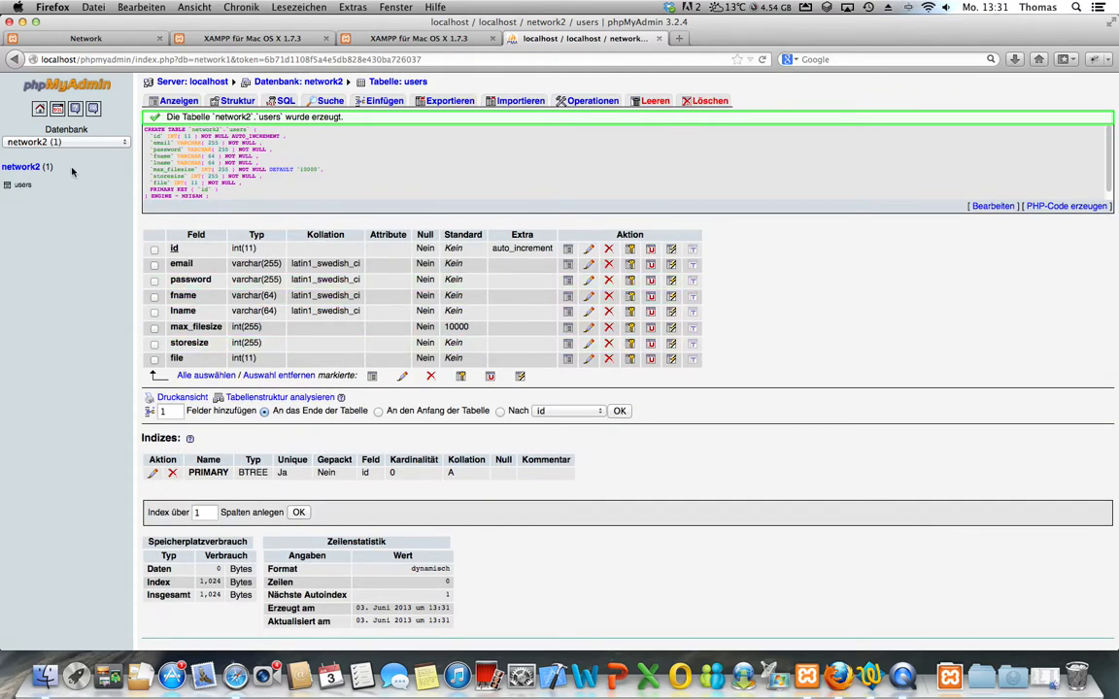
{"action": "mouse_move", "coordinate": [86, 165]}
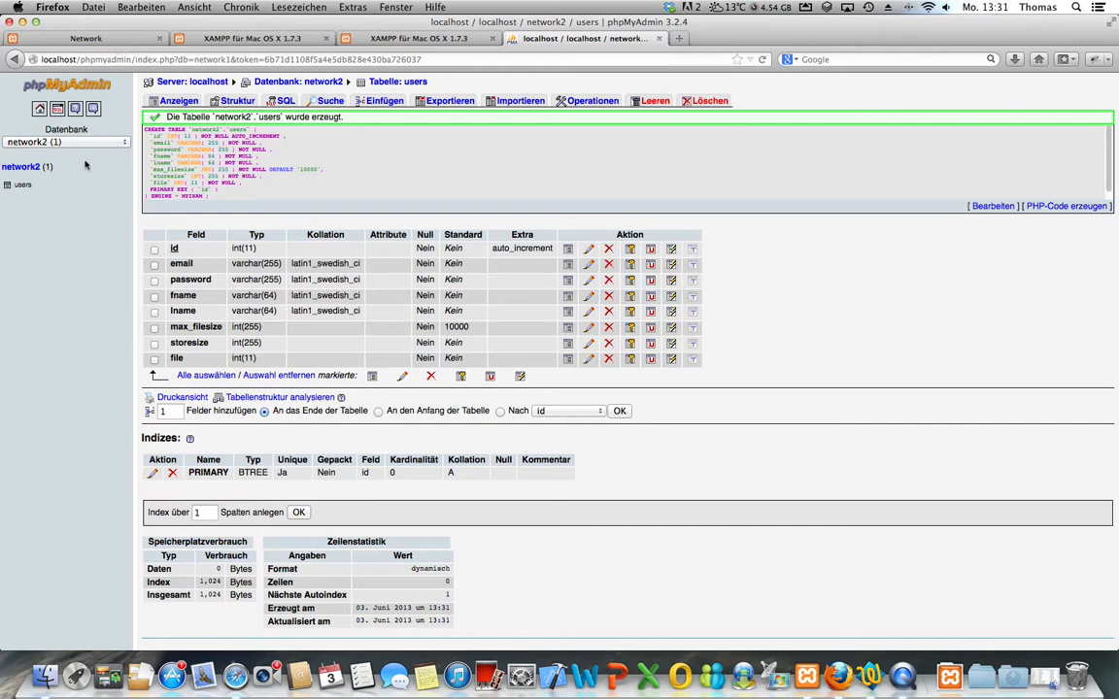
{"action": "mouse_move", "coordinate": [950, 673]}
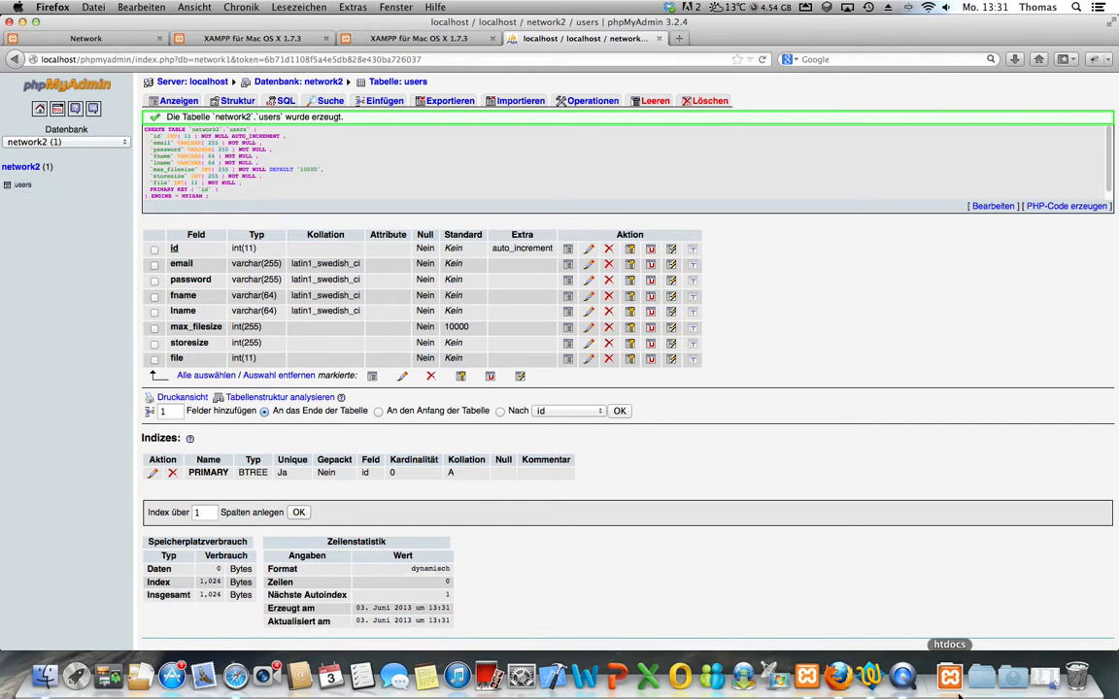
{"action": "mouse_move", "coordinate": [870, 676]}
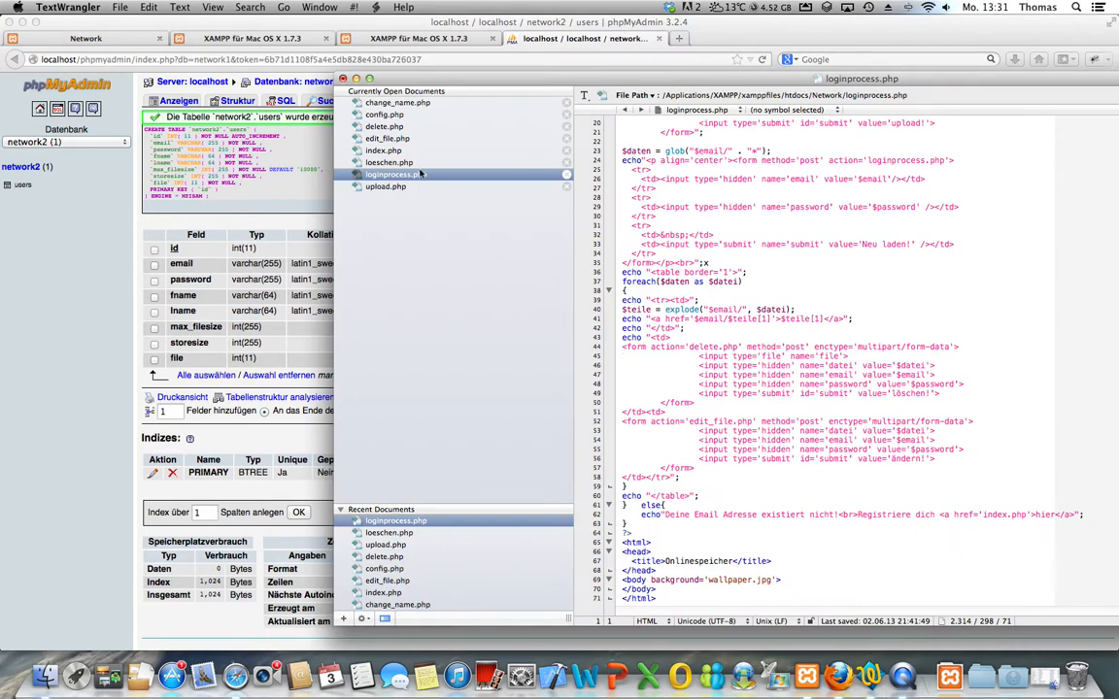
View index.php in TextWrangler, scrolling through its login and registration form code.
{"action": "left_click", "coordinate": [383, 150]}
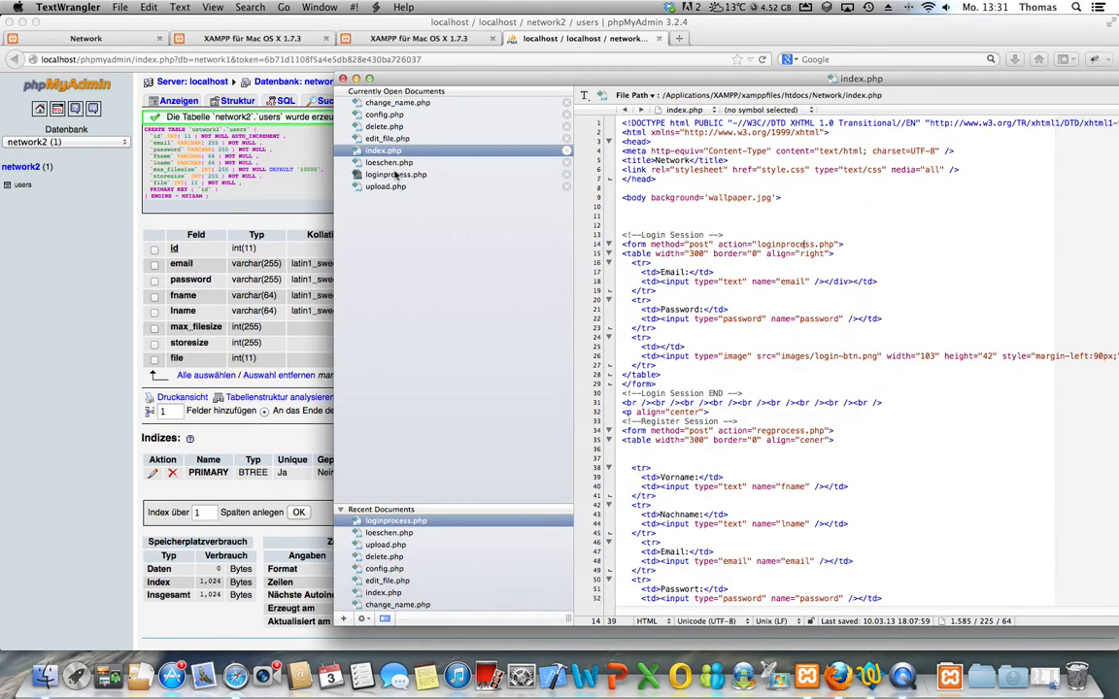
{"action": "mouse_move", "coordinate": [396, 177]}
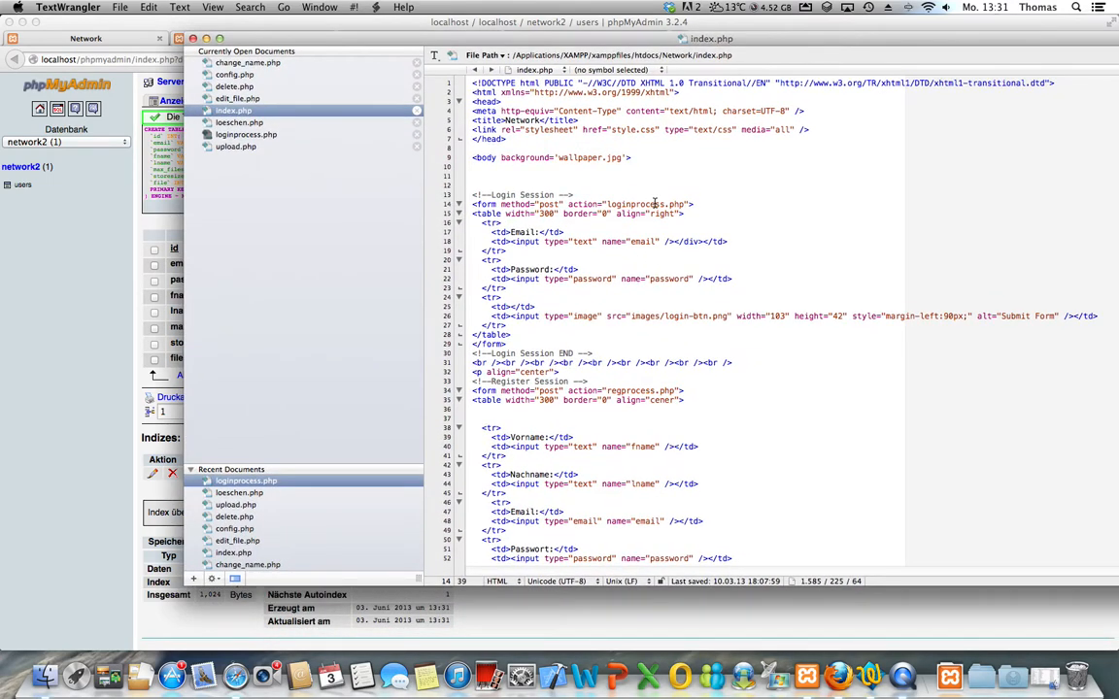
{"action": "scroll", "scroll_direction": "down", "scroll_amount": 3}
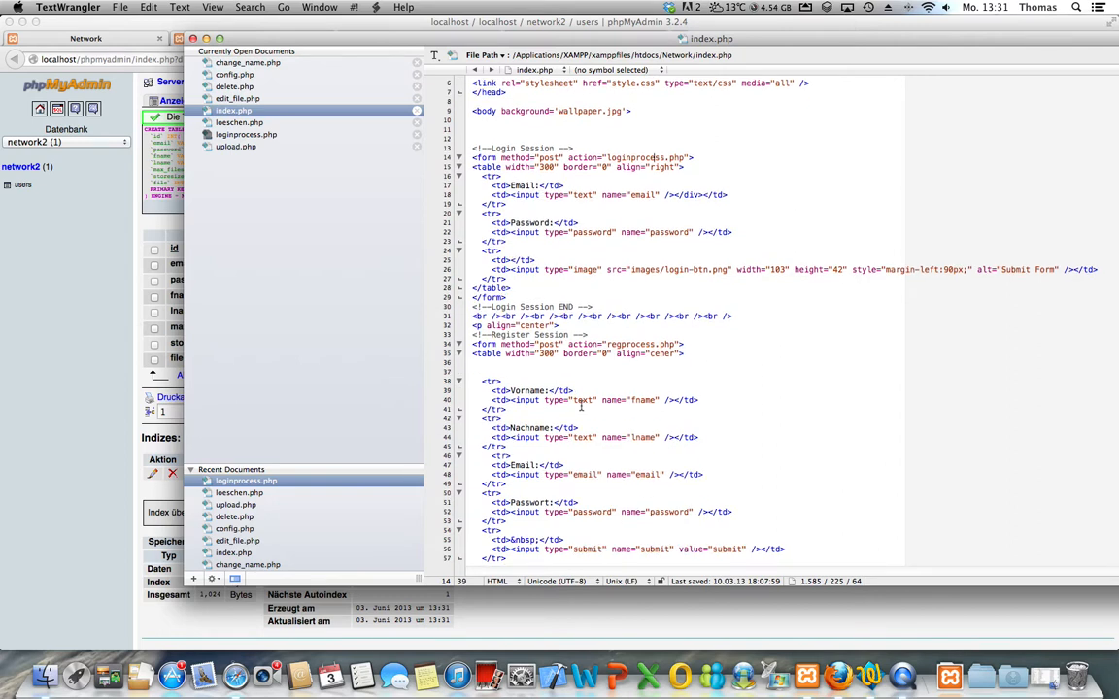
{"action": "scroll", "scroll_direction": "down", "scroll_amount": 3}
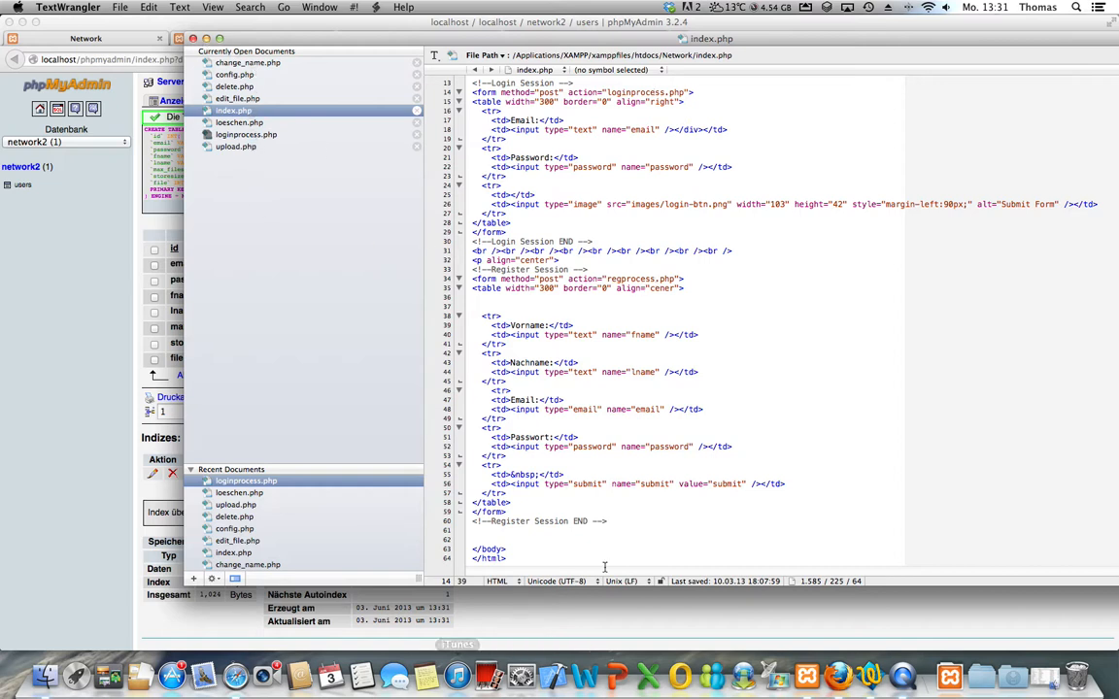
{"action": "mouse_move", "coordinate": [301, 534]}
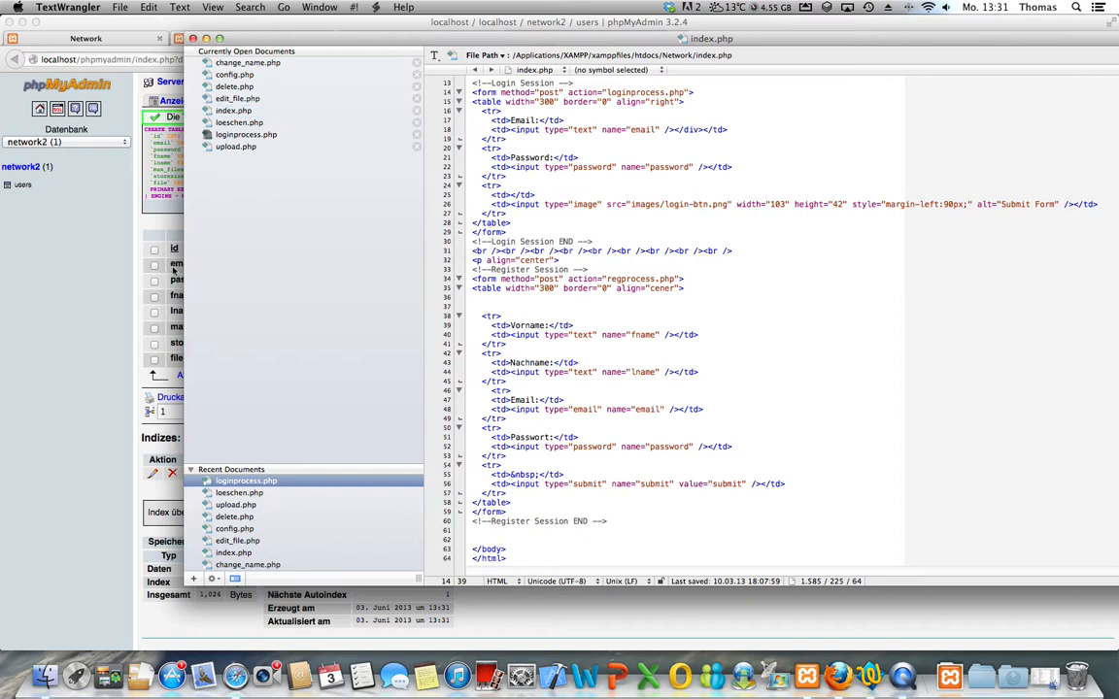
{"action": "mouse_move", "coordinate": [76, 277]}
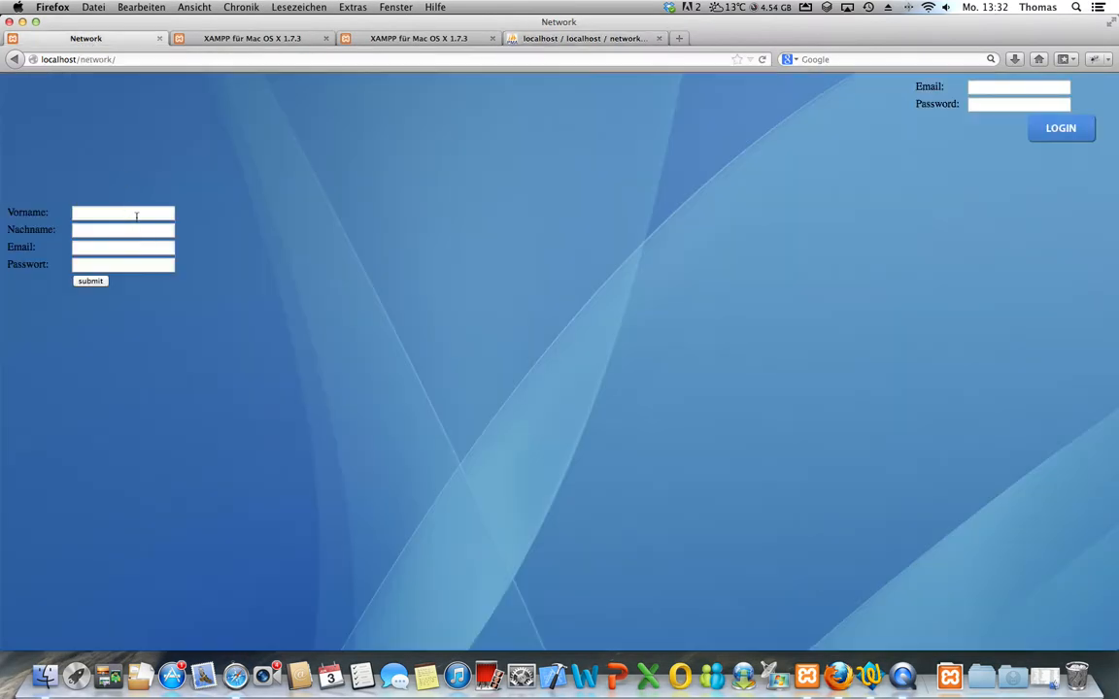
Fill the registration form with test values and return to the phpMyAdmin users table.
{"action": "type", "text": "jkhsadfhjk"}
{"action": "type", "text": "jkhsdafjkhash"}
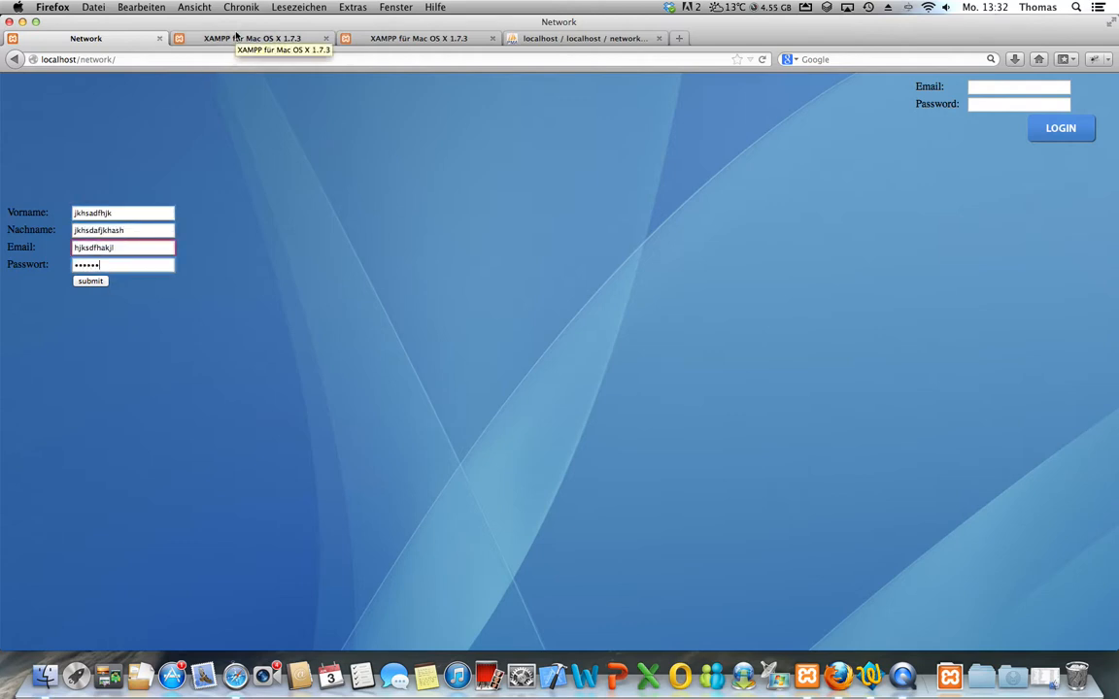
{"action": "left_click", "coordinate": [253, 38]}
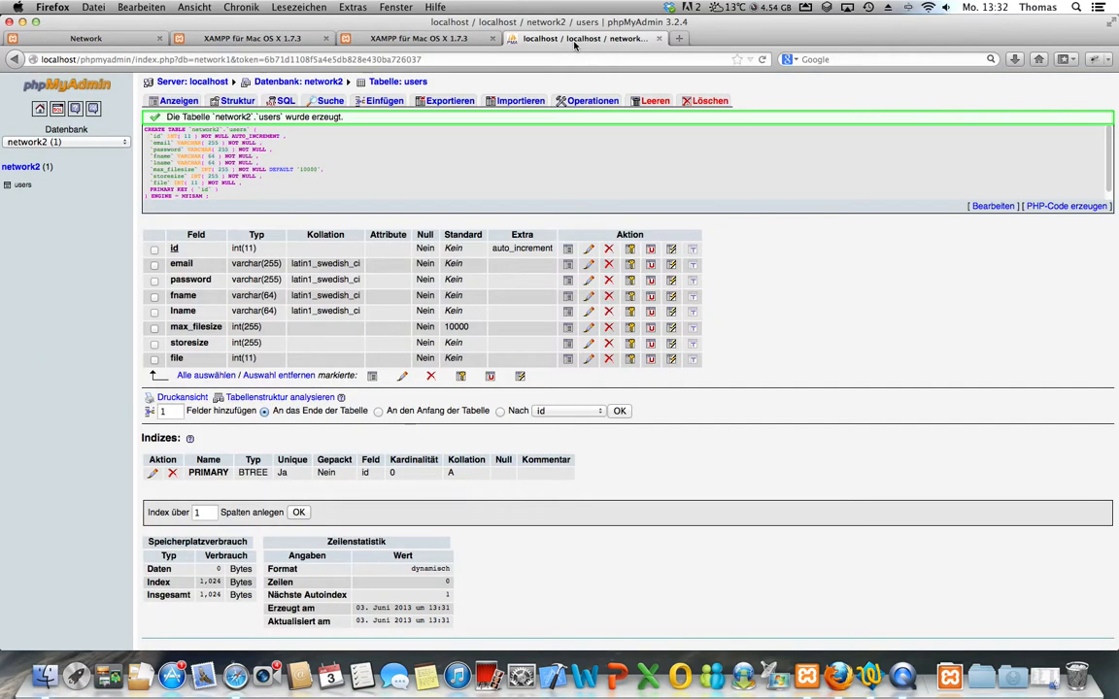
{"action": "mouse_move", "coordinate": [21, 186]}
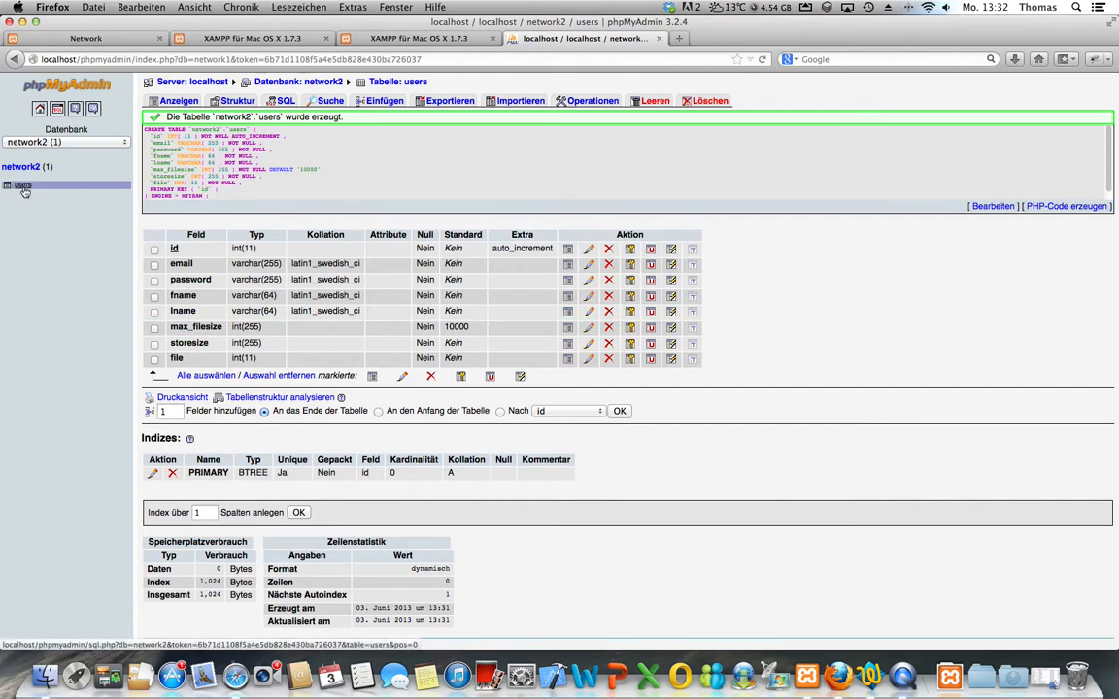
View the network2 users table, which still holds zero rows.
{"action": "left_click", "coordinate": [237, 100]}
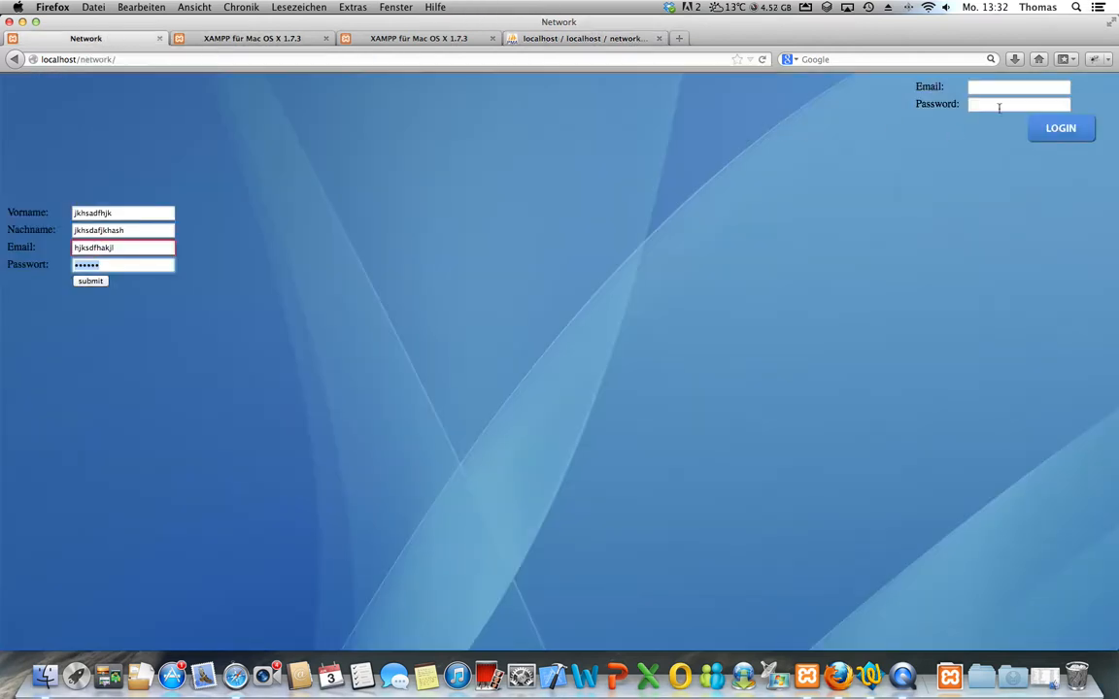
Log in to the Network site, first with 'hasdjkfhjk' then as account 1, reaching the Onlinespeicher page.
{"action": "type", "text": "hasdjkfhjk"}
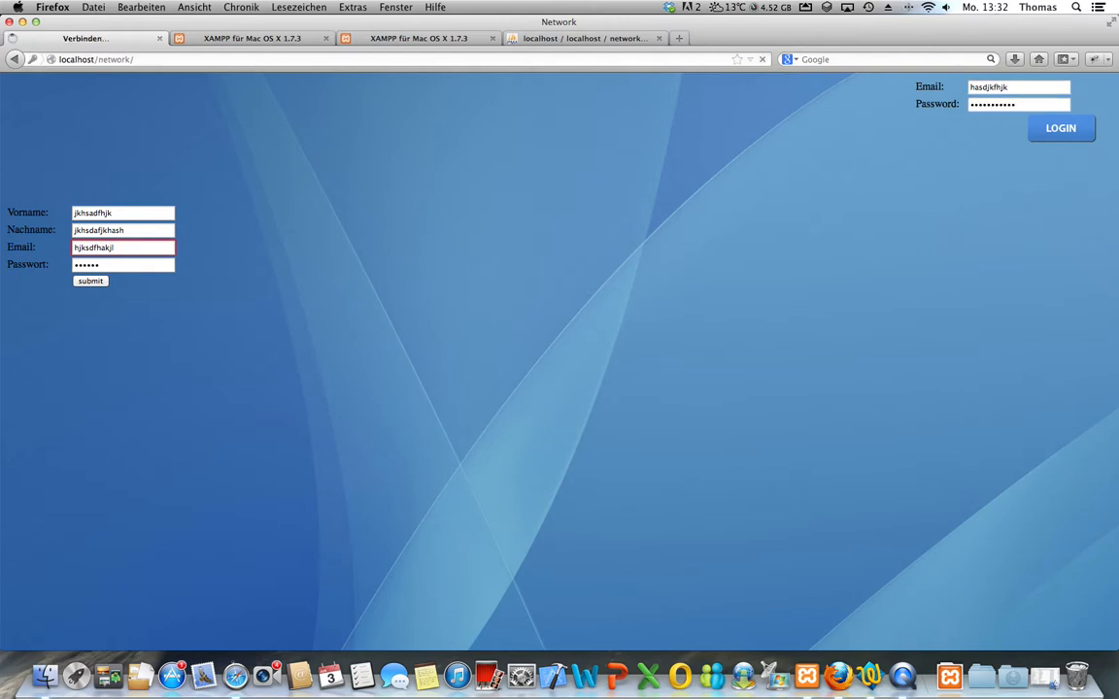
{"action": "left_click", "coordinate": [1060, 127]}
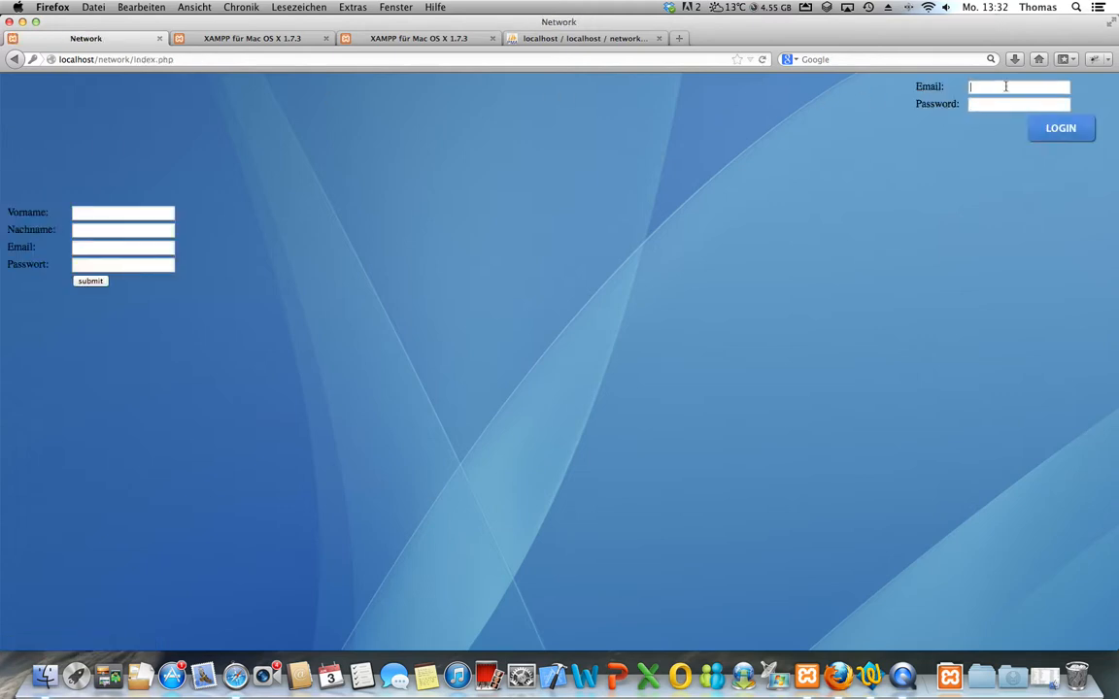
{"action": "type", "text": "1"}
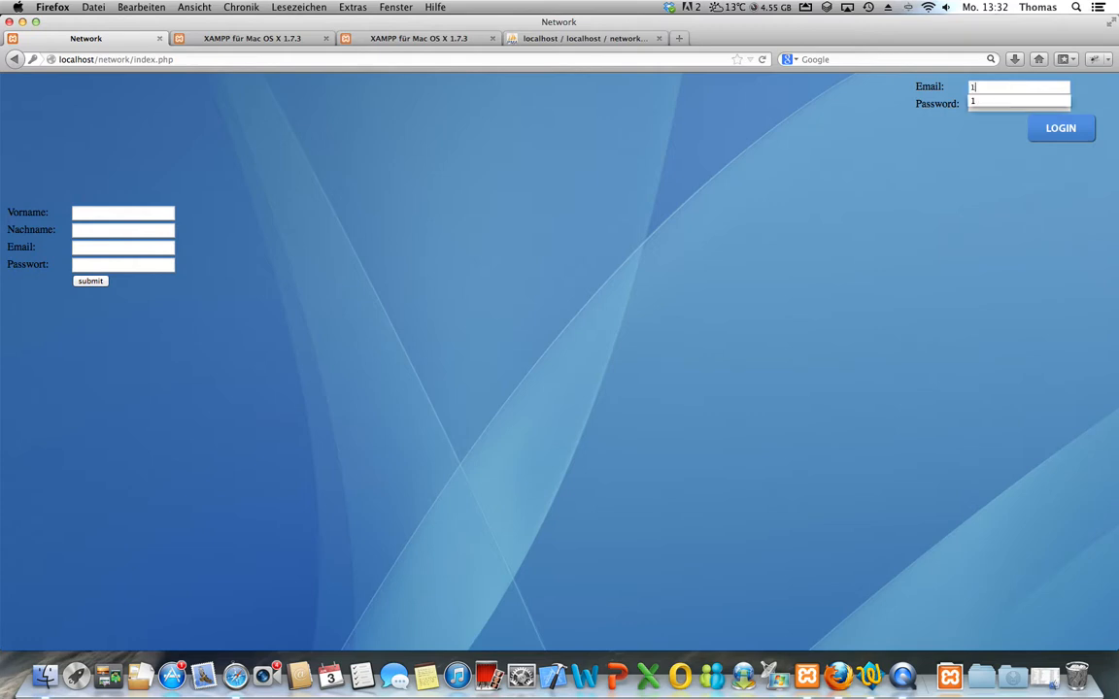
{"action": "left_click", "coordinate": [1060, 128]}
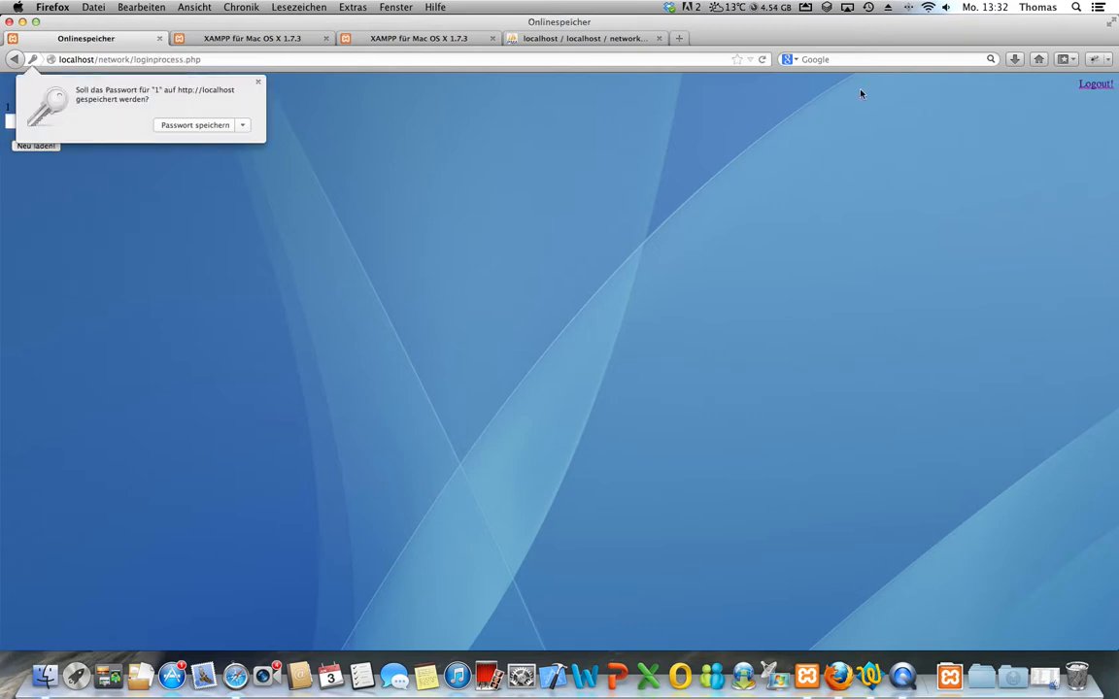
Dismiss the save-password prompt and select the Akon feat. Snoop Dogg mp3 from the Musik folder for upload.
{"action": "left_click", "coordinate": [258, 82]}
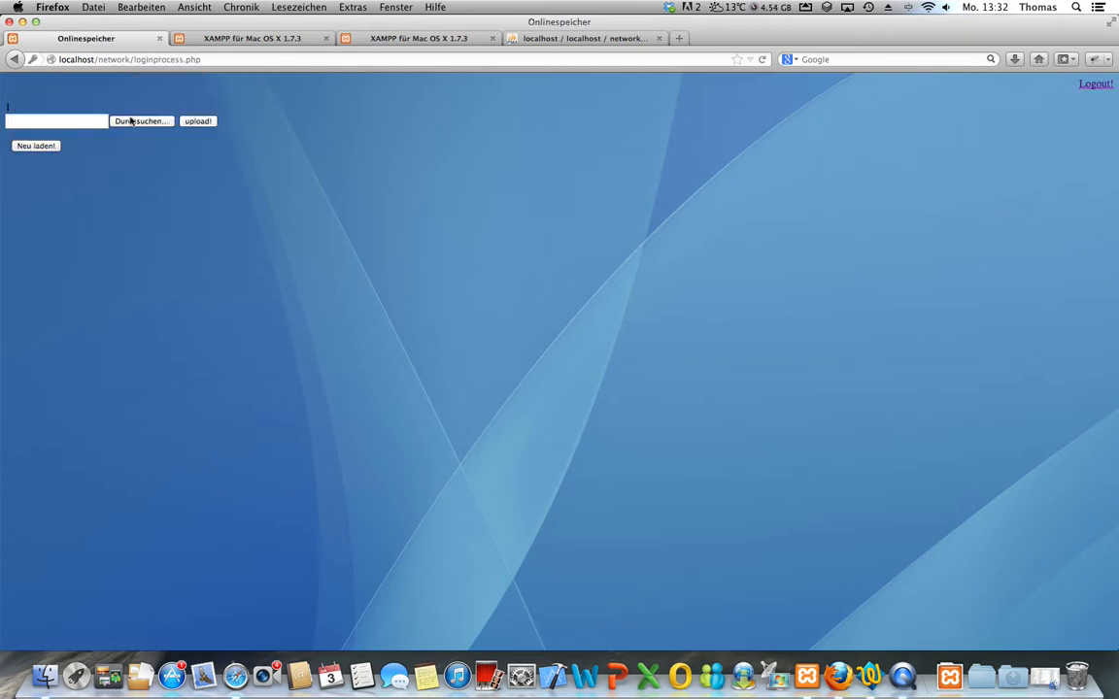
{"action": "left_click", "coordinate": [140, 120]}
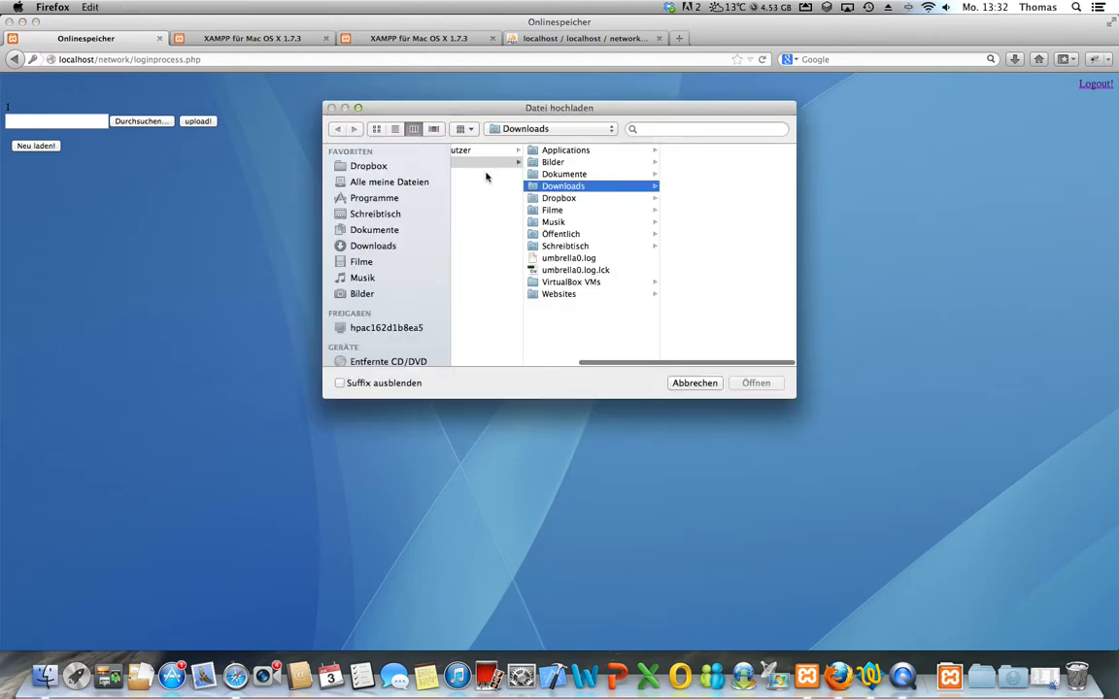
{"action": "left_click", "coordinate": [553, 221]}
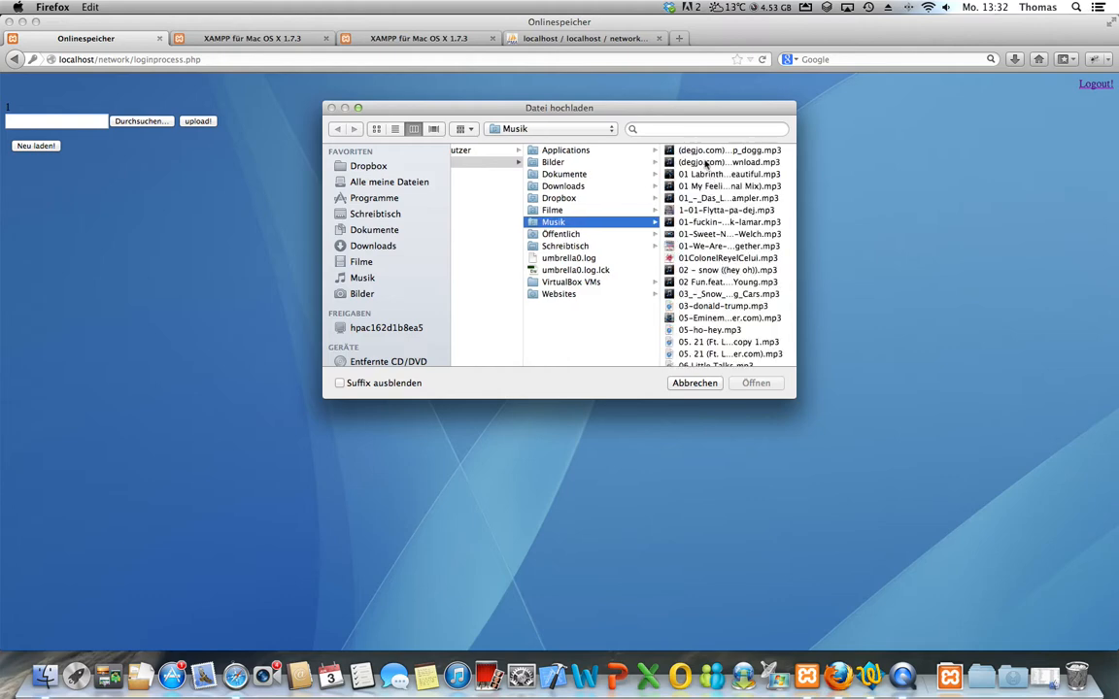
{"action": "left_click", "coordinate": [755, 383]}
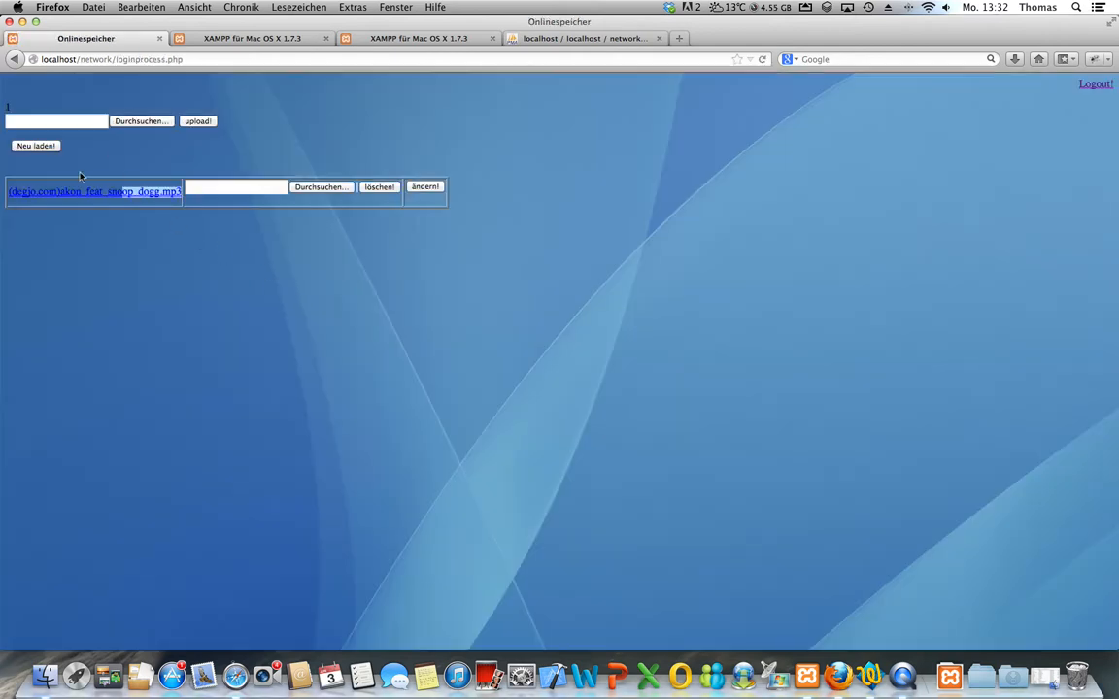
{"action": "mouse_move", "coordinate": [454, 185]}
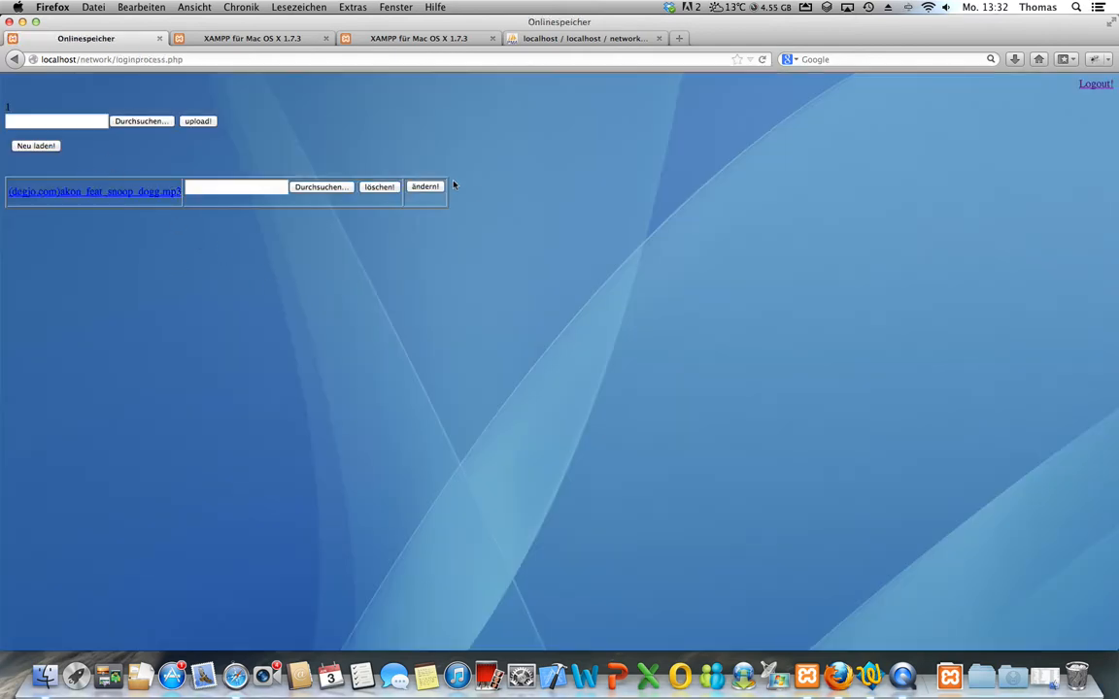
Log out of the account, returning to the login page.
{"action": "left_click", "coordinate": [1096, 84]}
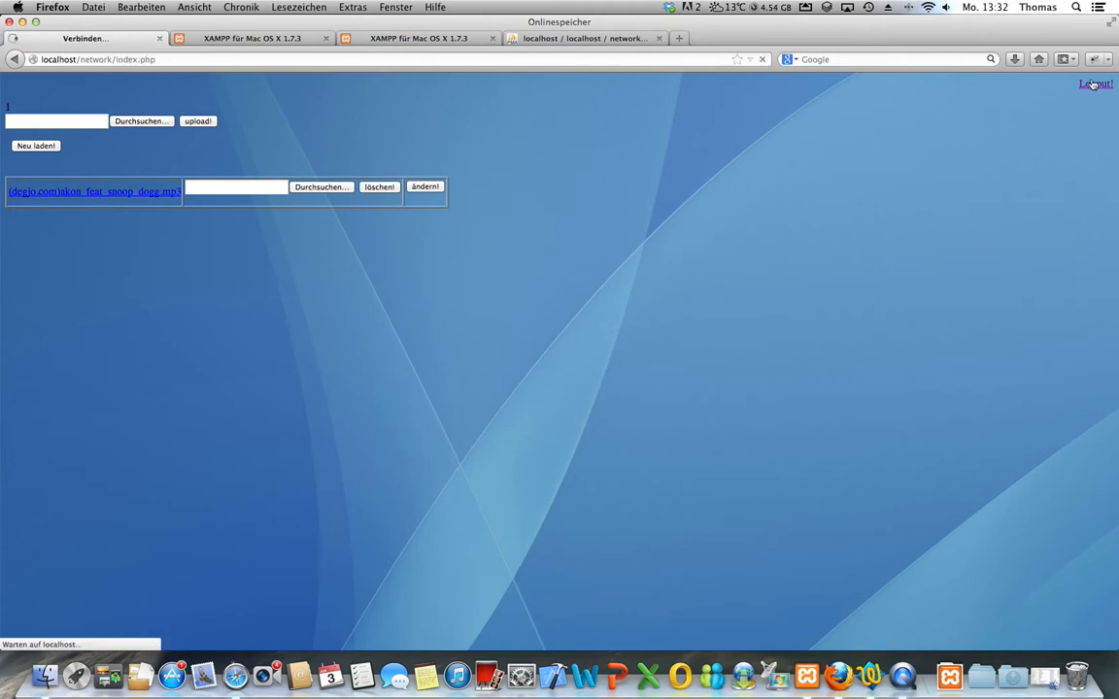
{"action": "left_click", "coordinate": [1095, 84]}
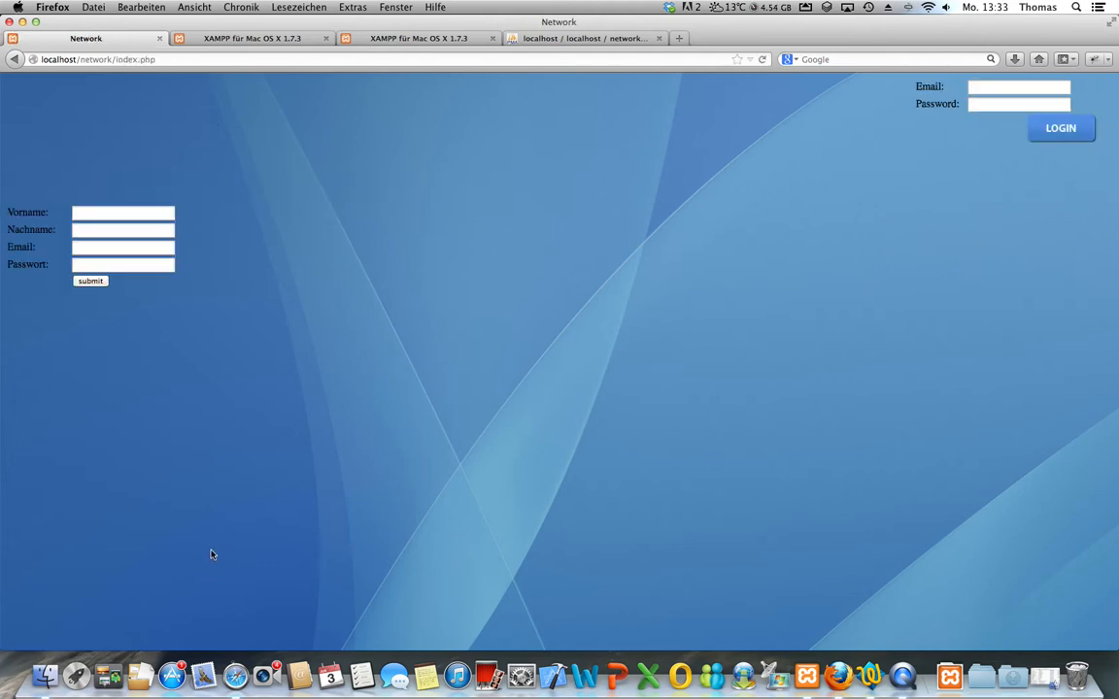